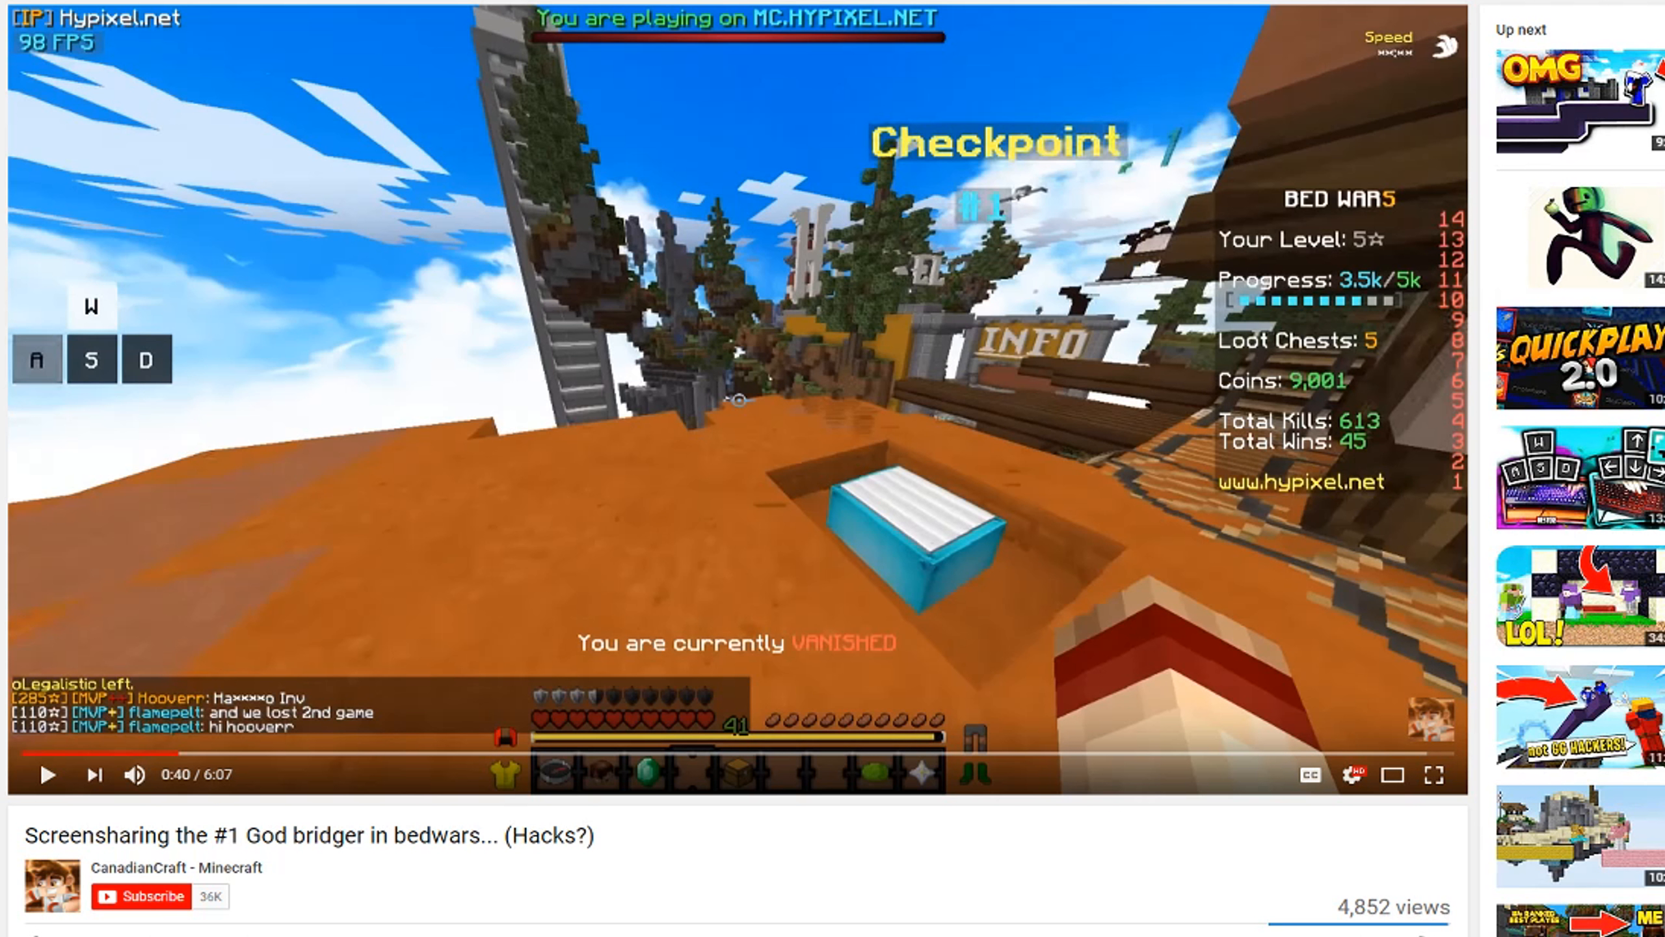
pyautogui.moveTo(532, 765)
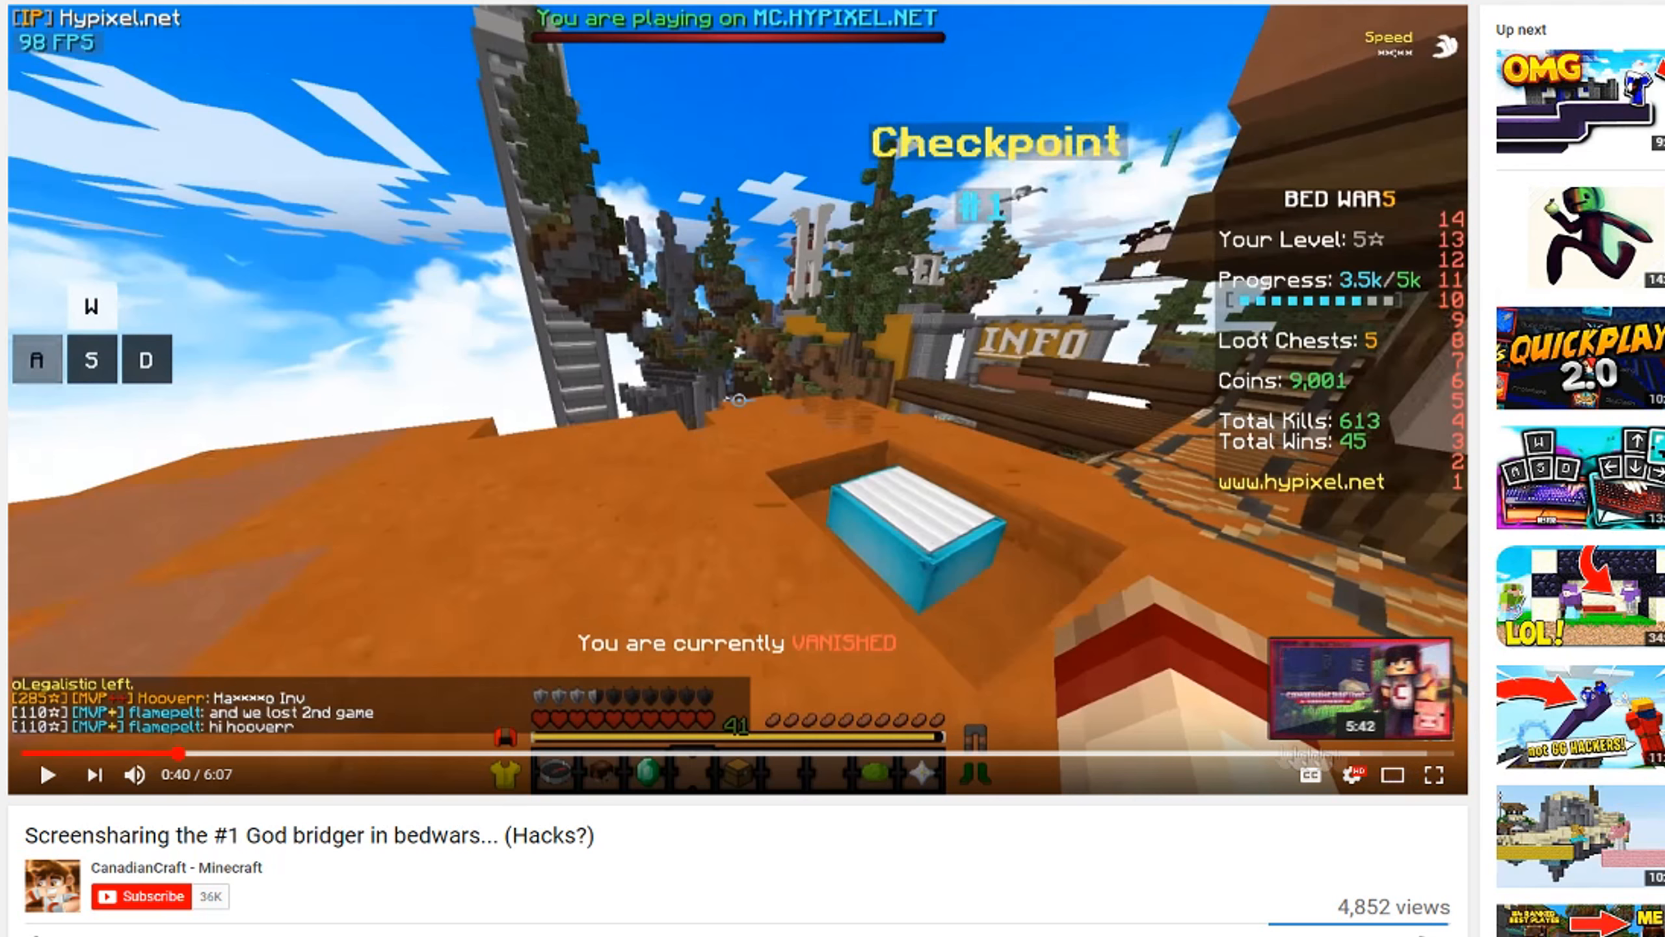
pyautogui.moveTo(177, 755)
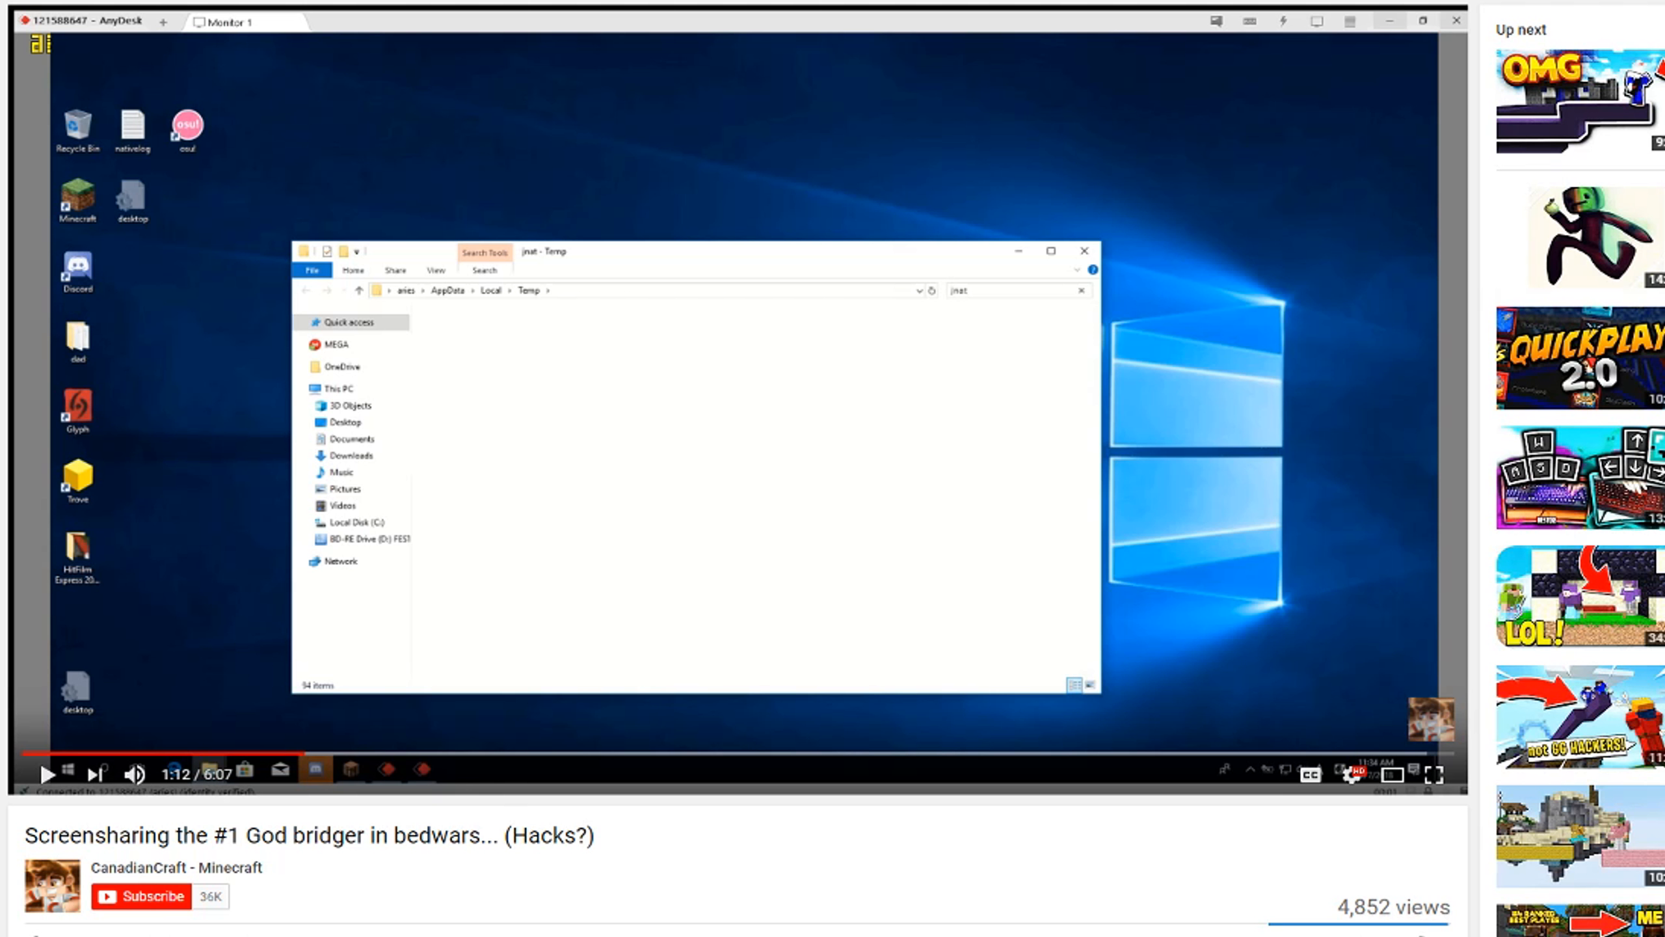
pyautogui.moveTo(270, 631)
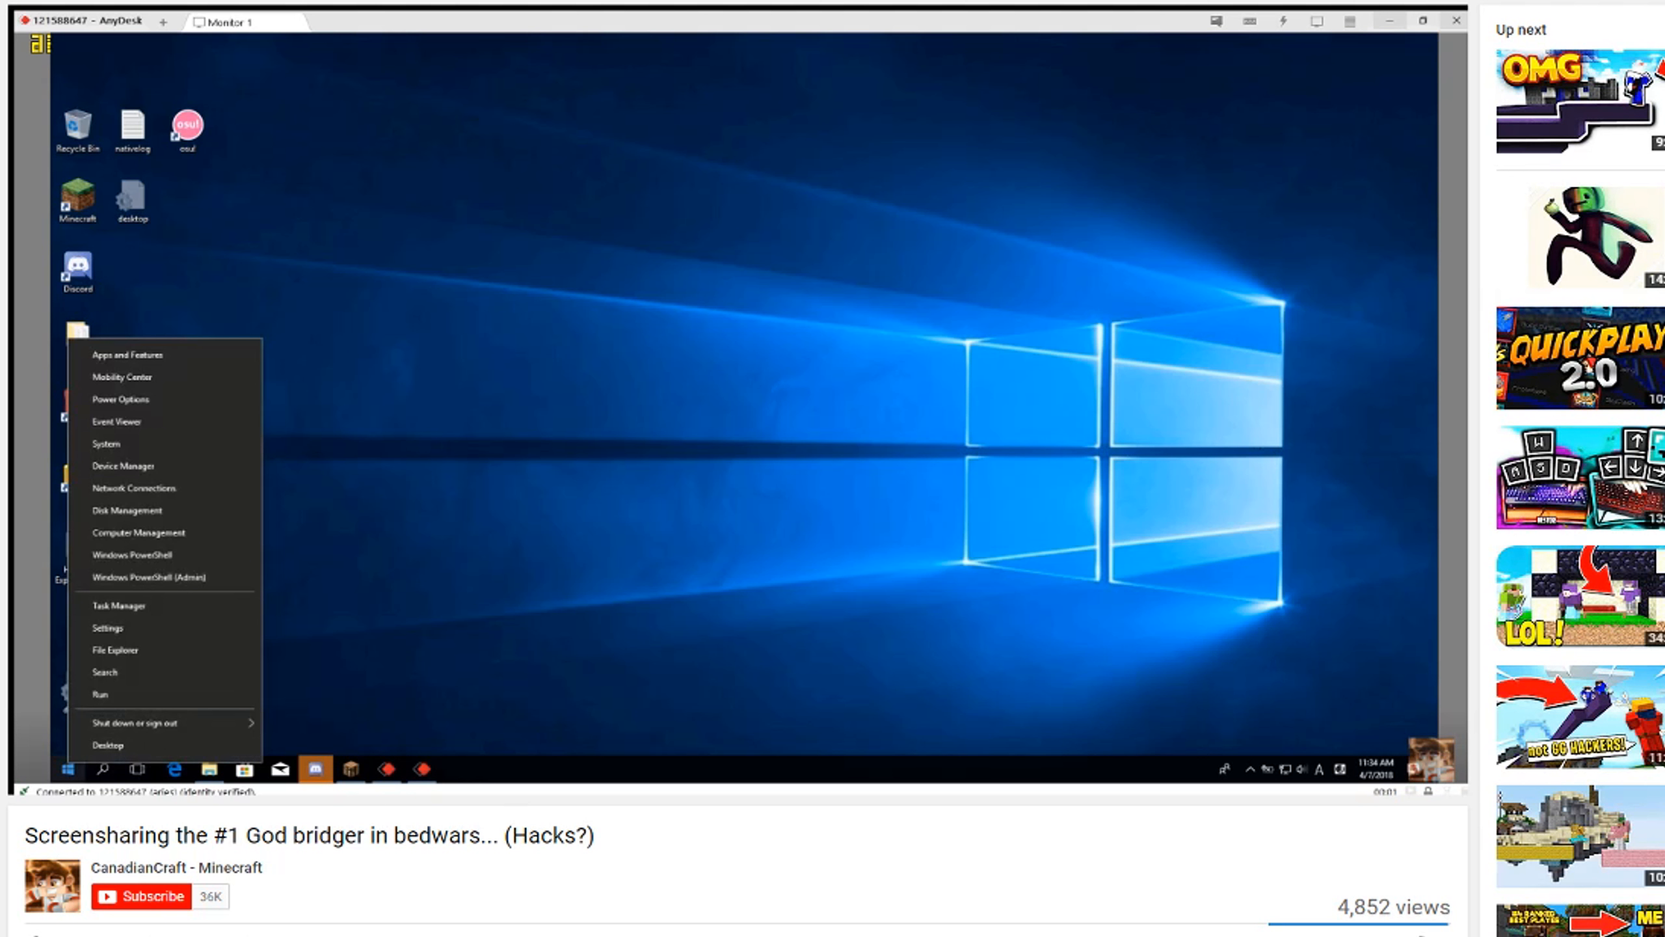
# - Play briefly on the opened log file, then scrub the seek bar ahead to about 1:57 and onward
pyautogui.click(101, 695)
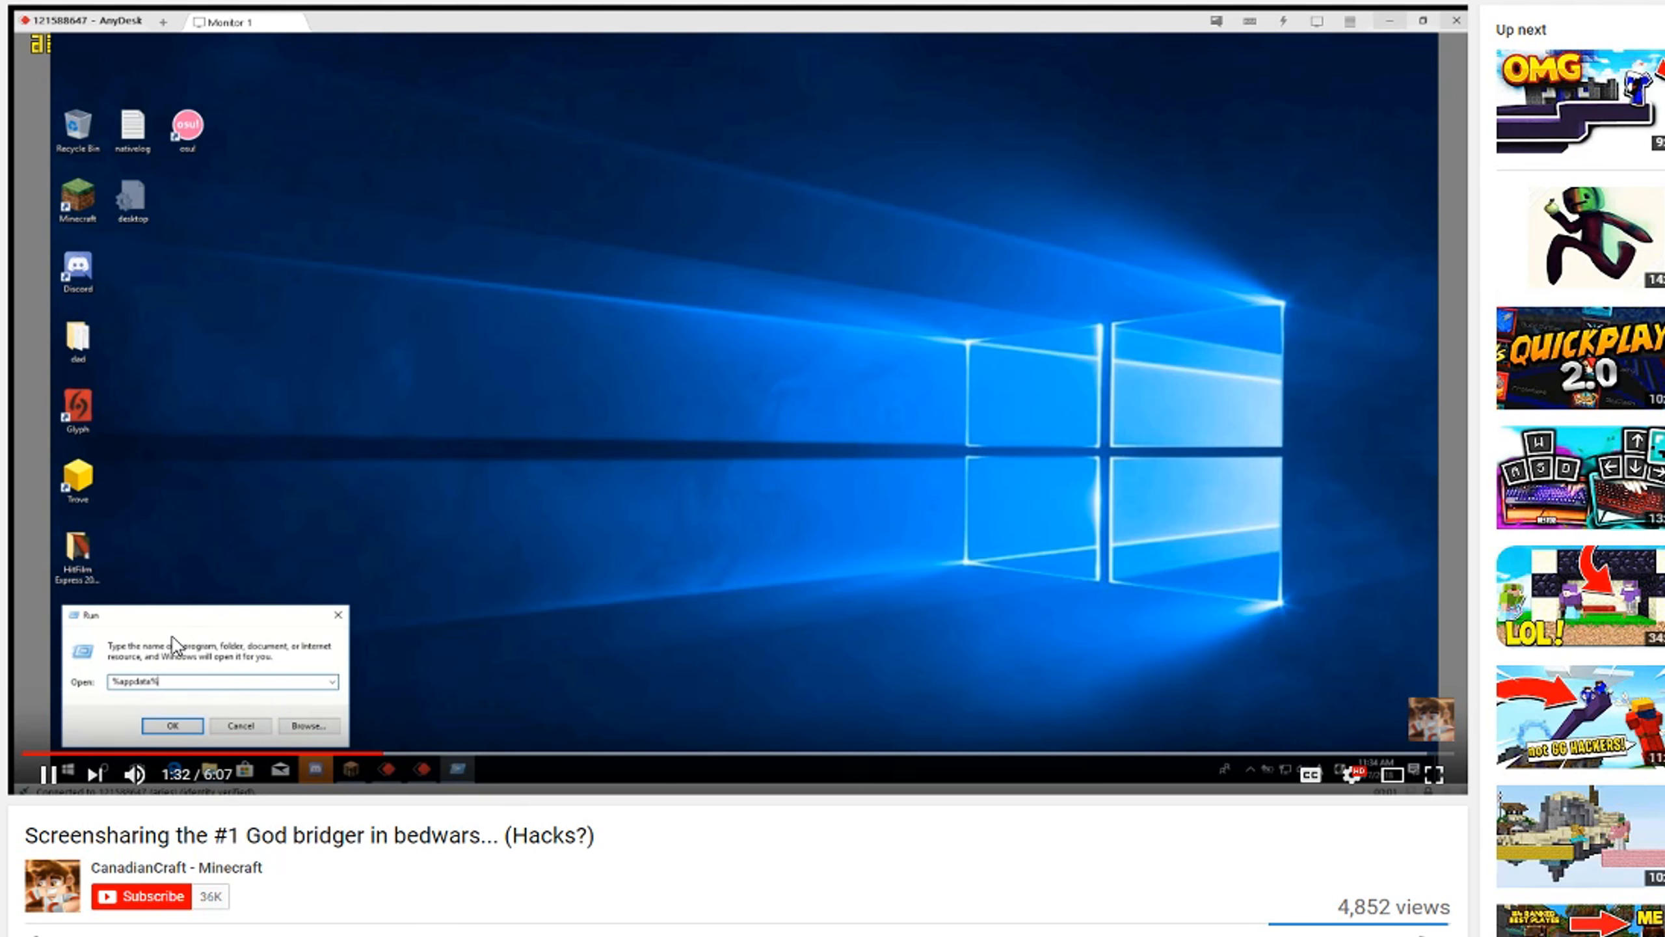
pyautogui.click(171, 726)
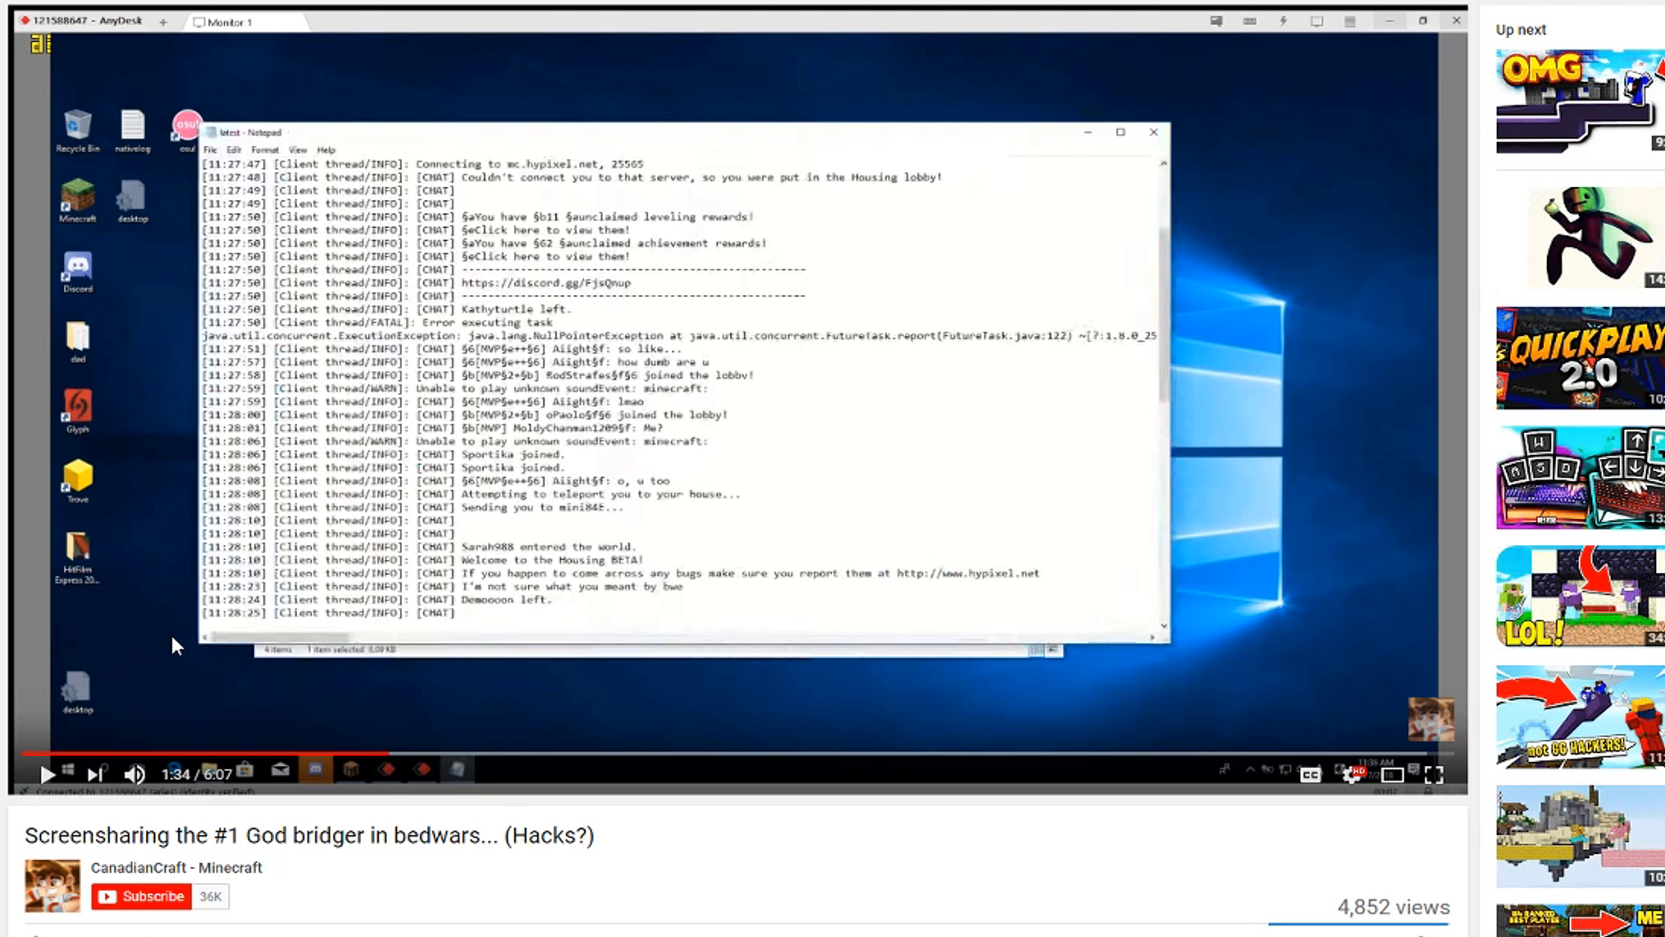
pyautogui.moveTo(168, 642)
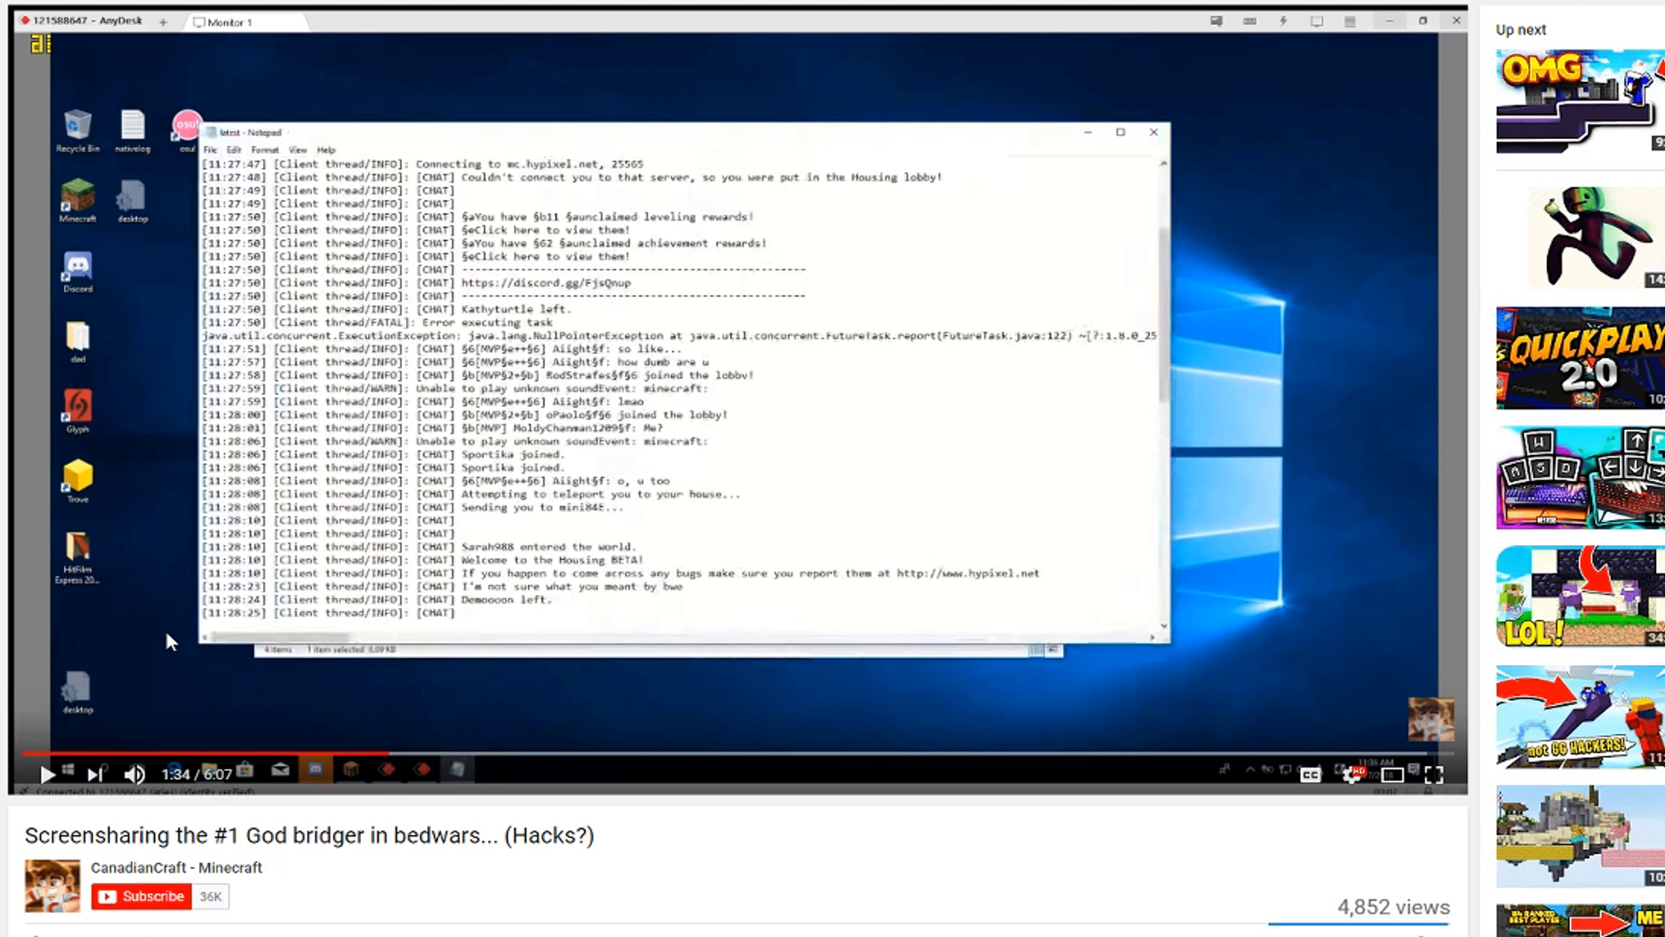
pyautogui.moveTo(201, 651)
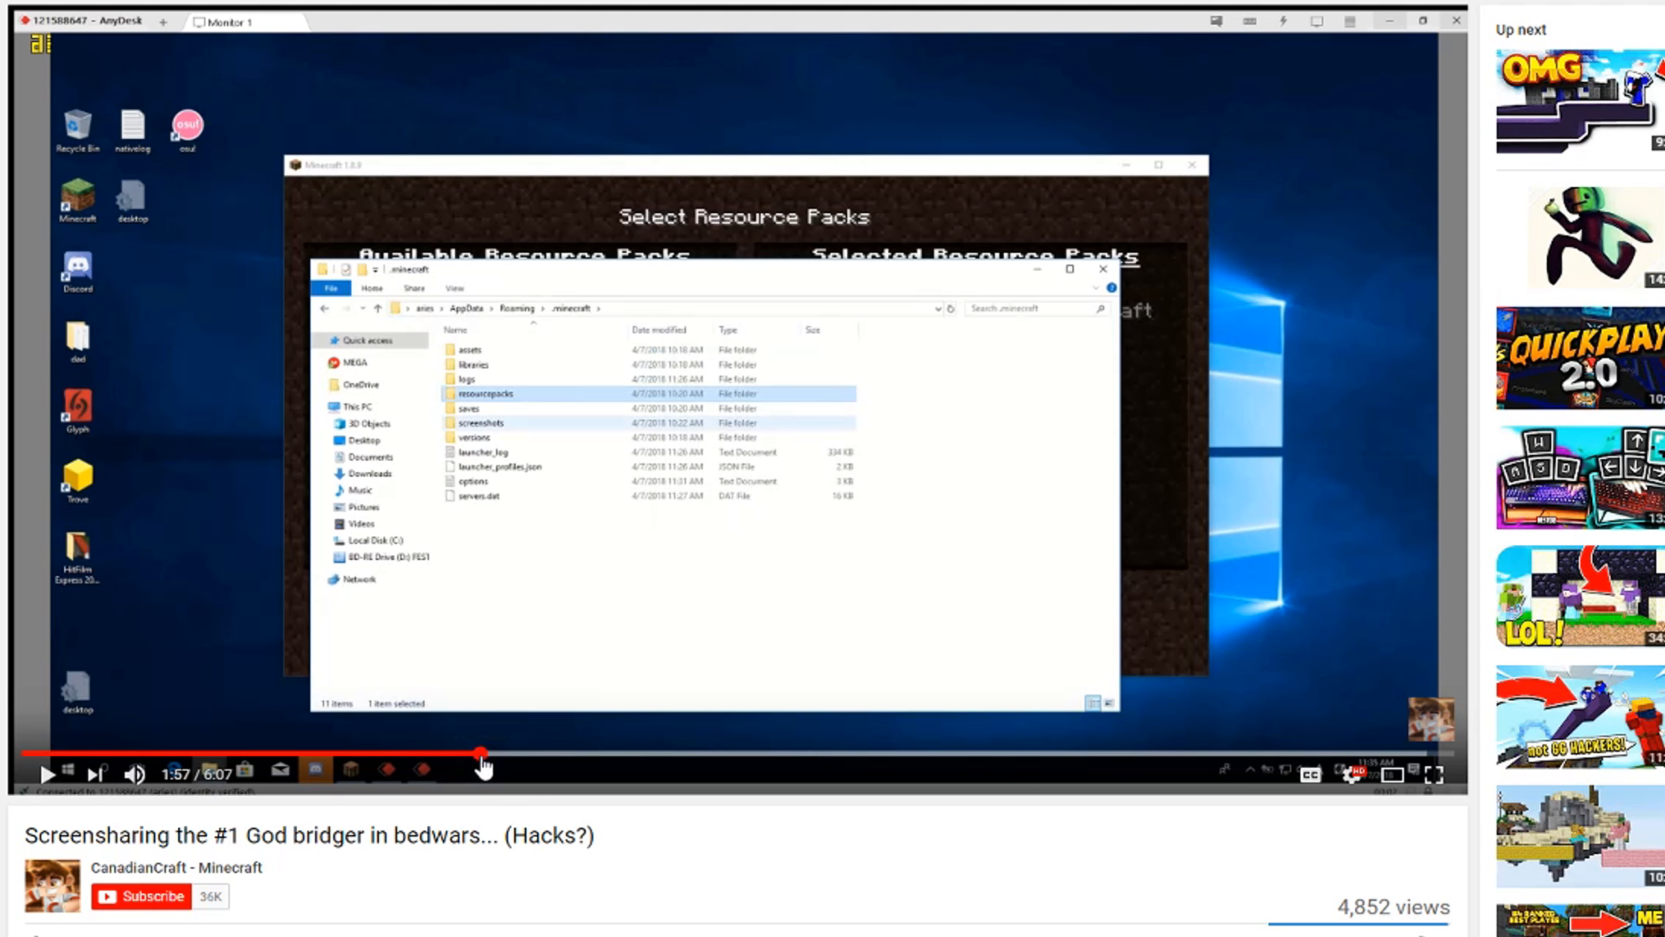
pyautogui.moveTo(483, 754); pyautogui.dragTo(610, 754)
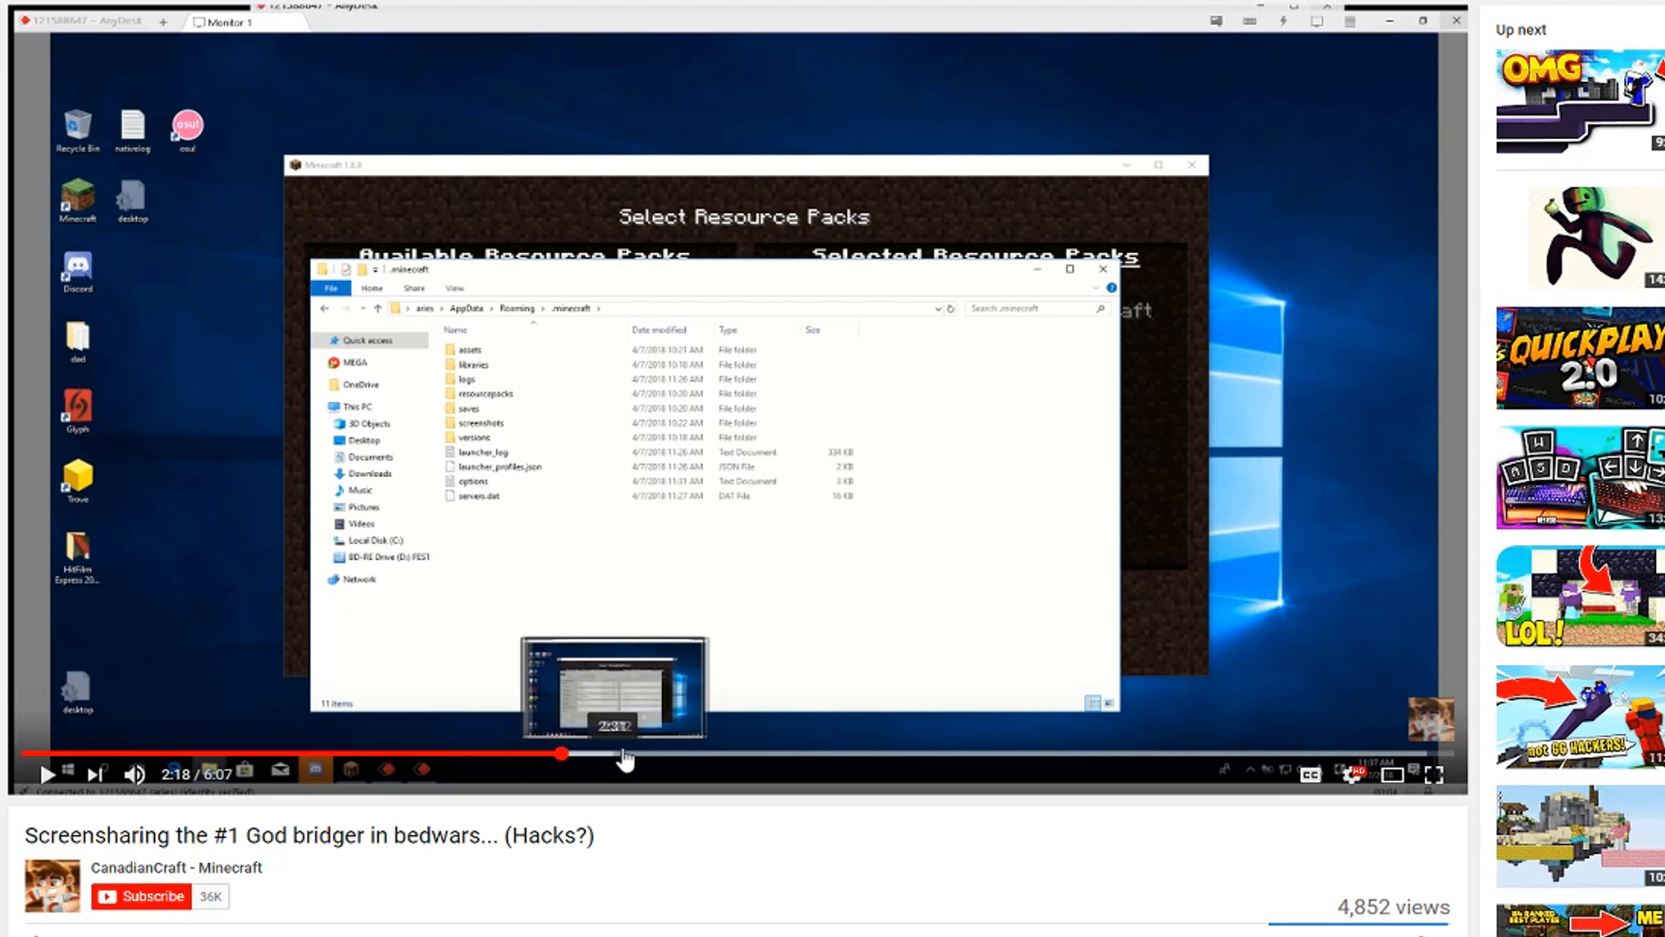
pyautogui.moveTo(561, 754); pyautogui.dragTo(462, 755)
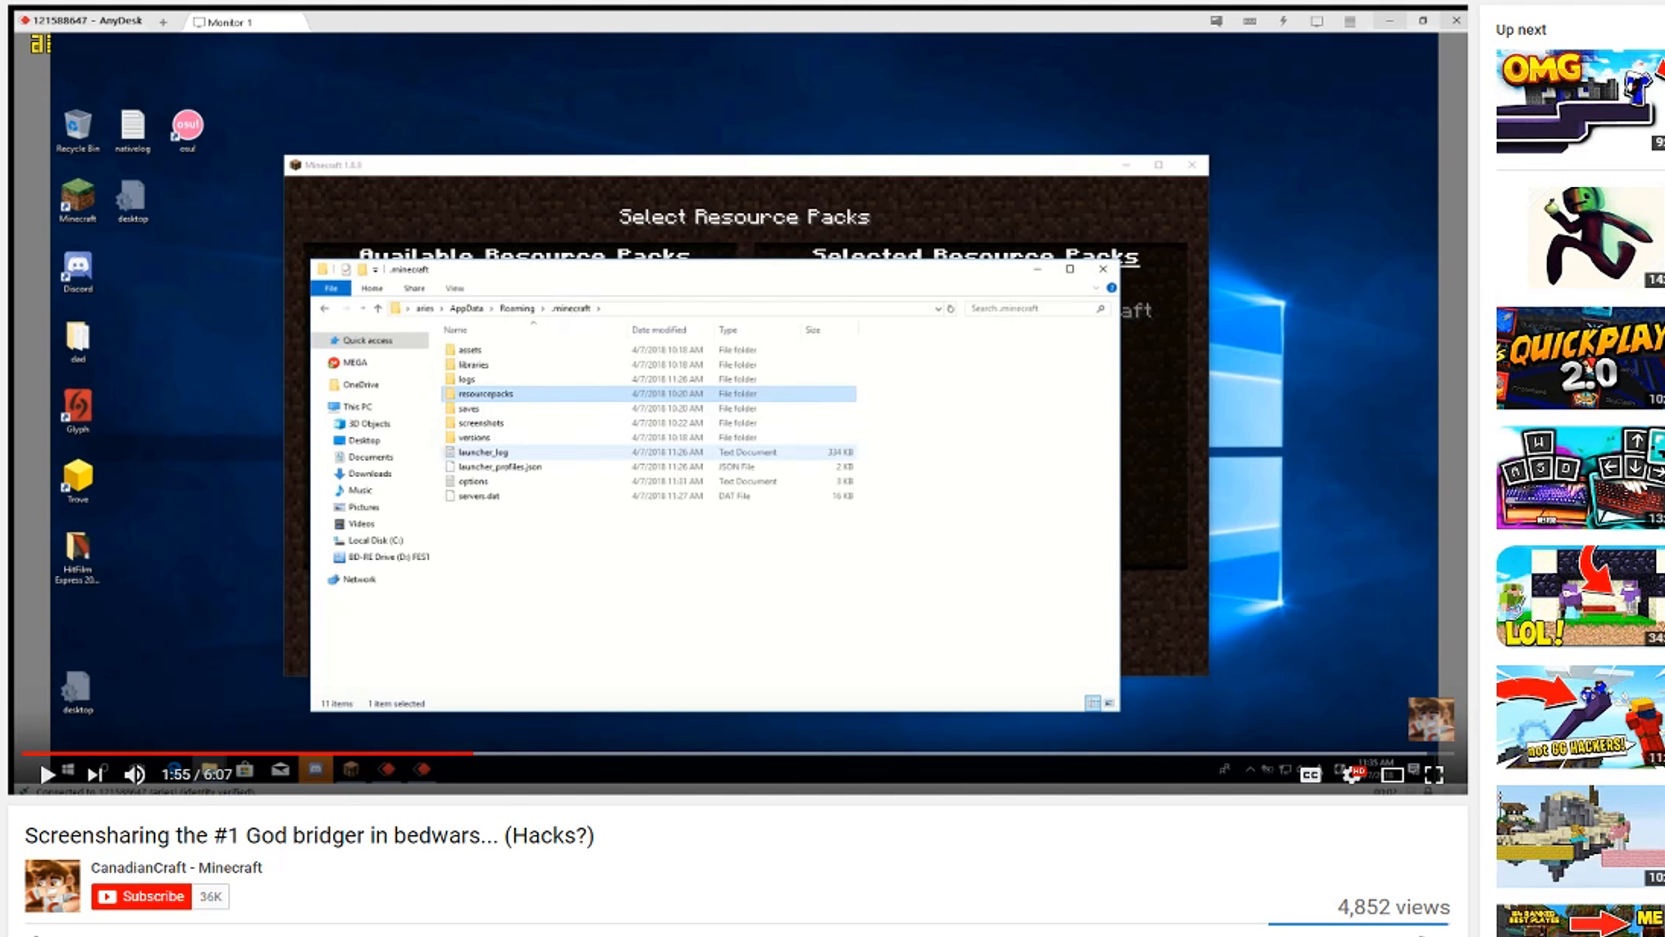
pyautogui.moveTo(359, 796)
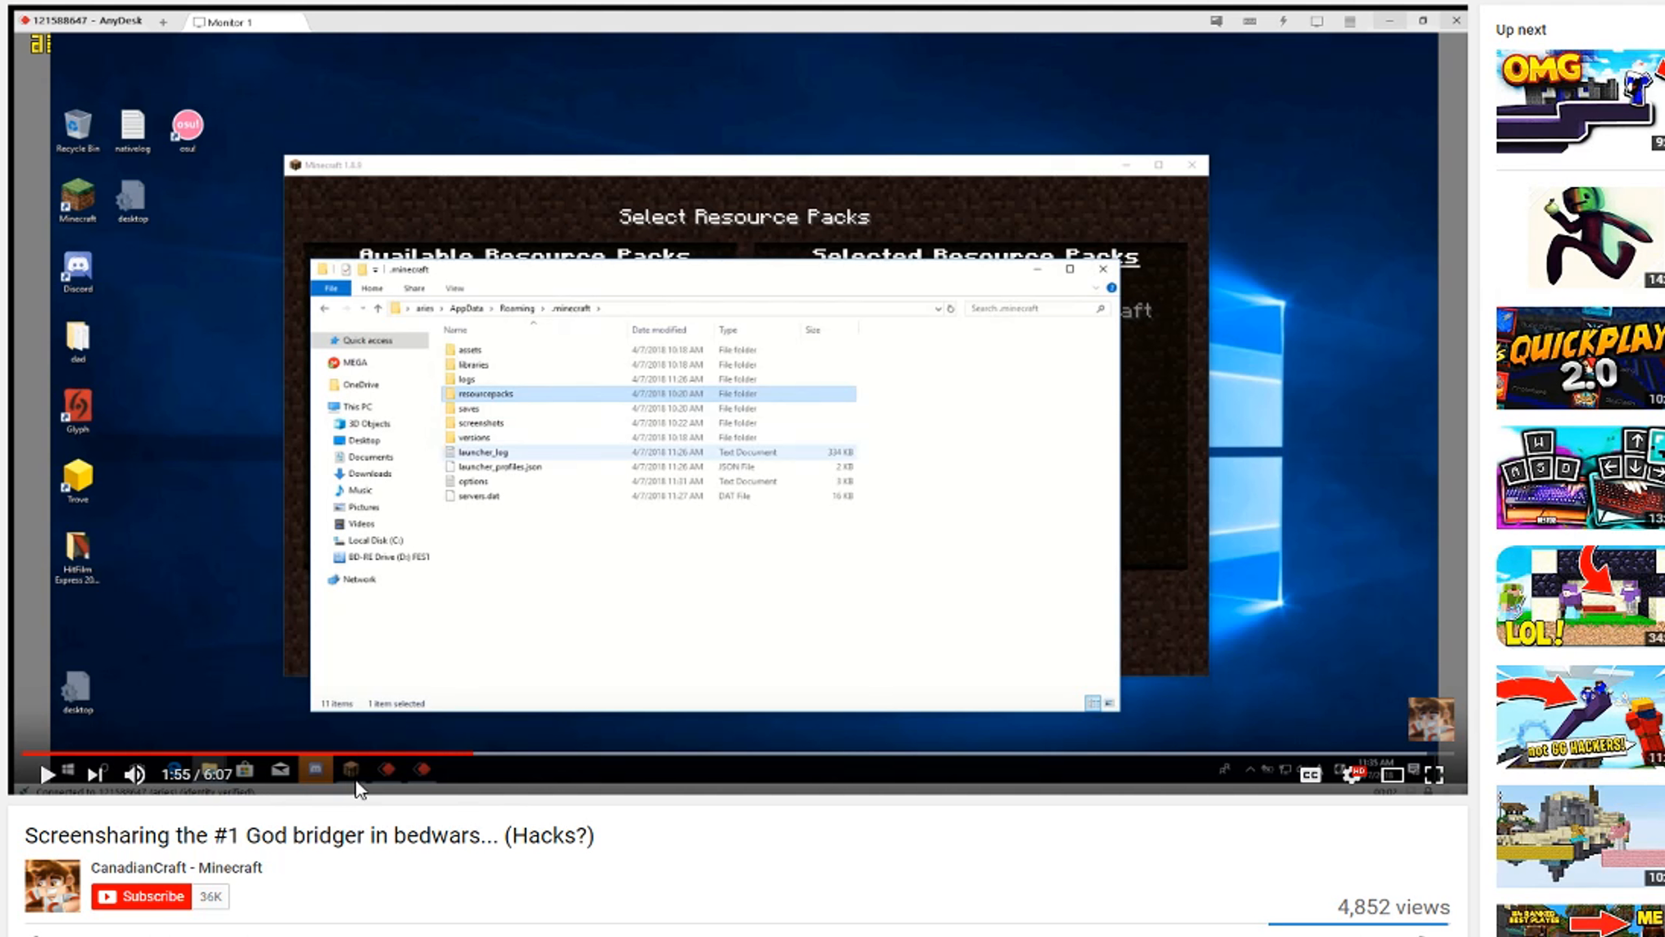
pyautogui.moveTo(380, 826)
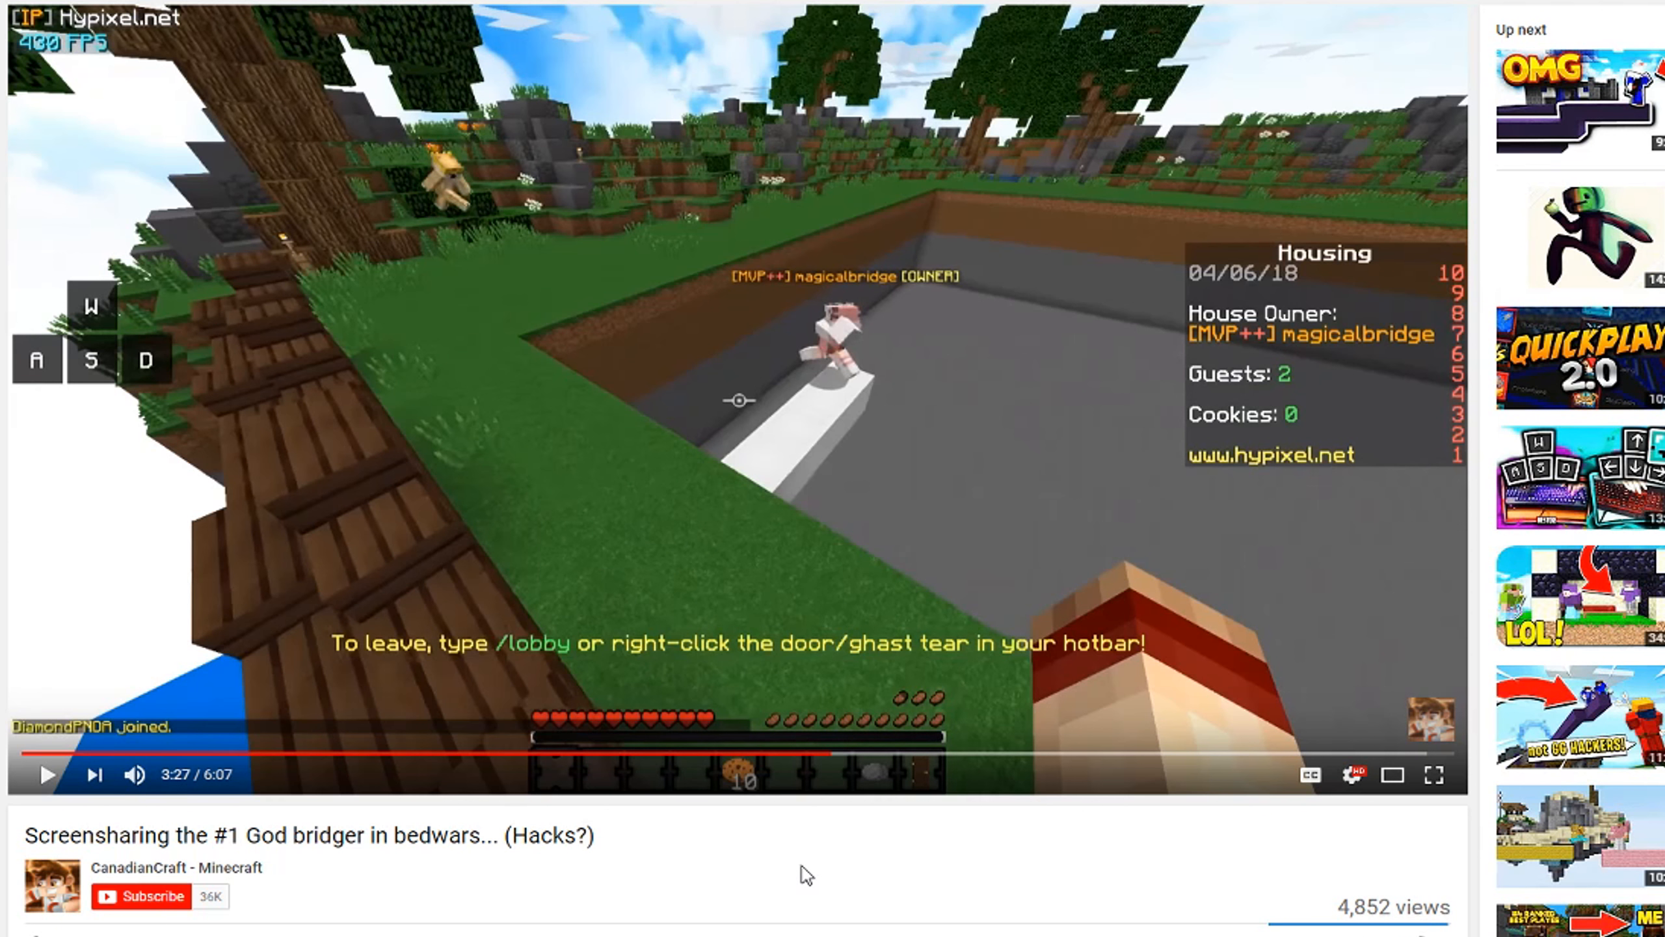
pyautogui.moveTo(808, 757)
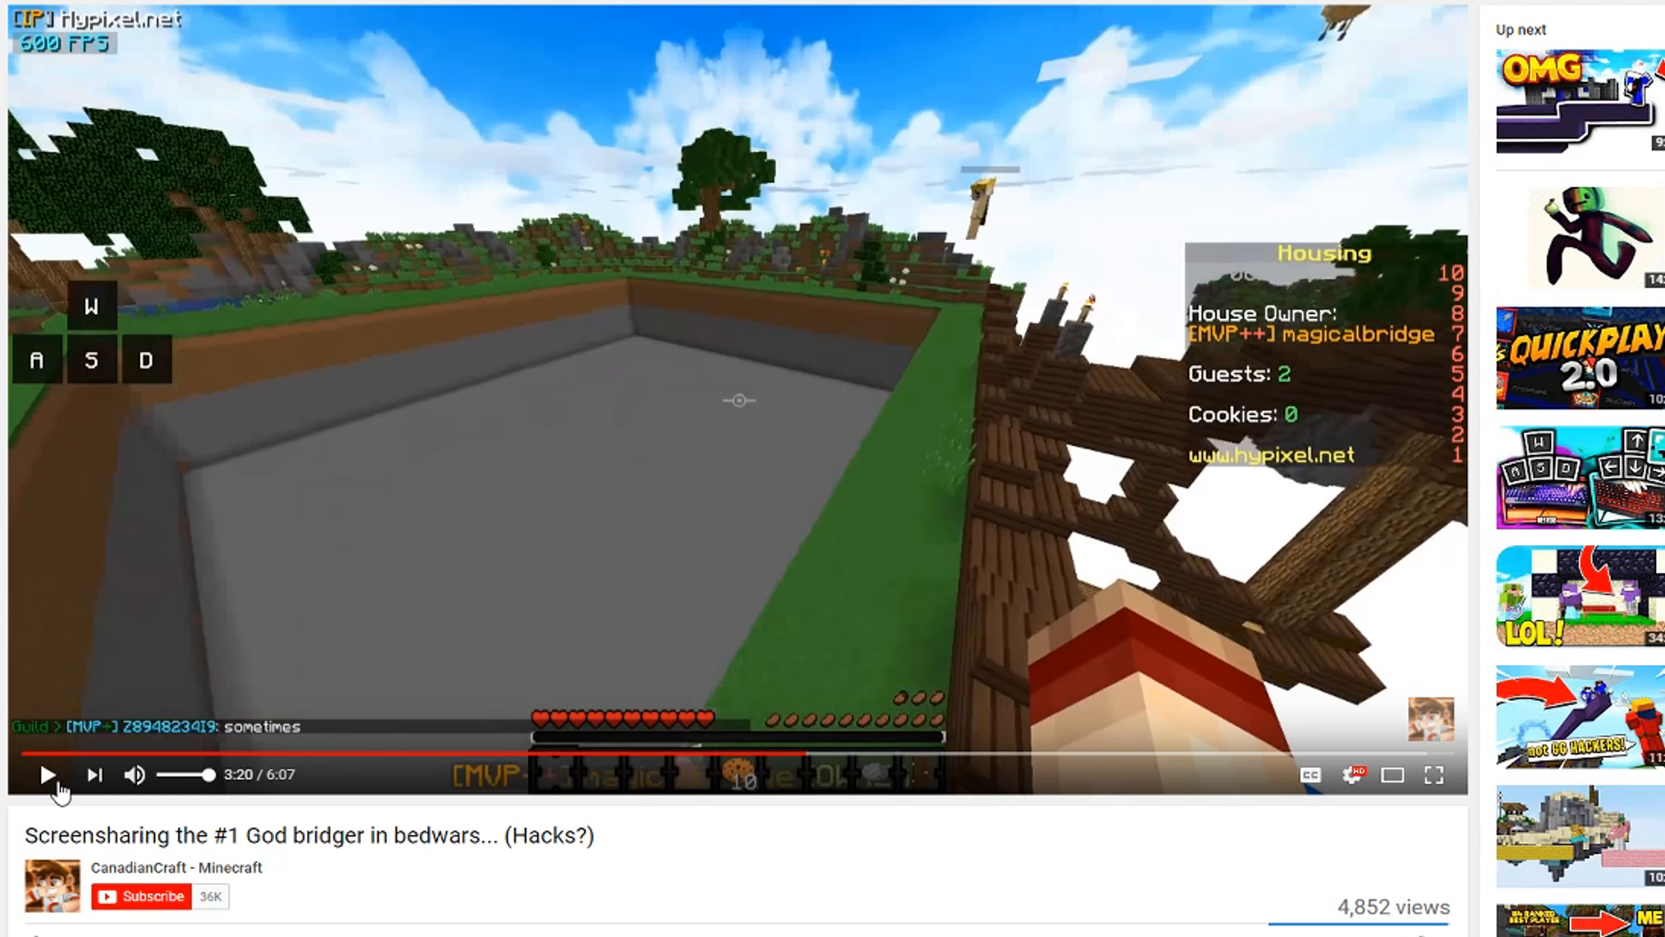
# - Let the Housing plot scene play for a few seconds and hold it there
pyautogui.click(45, 776)
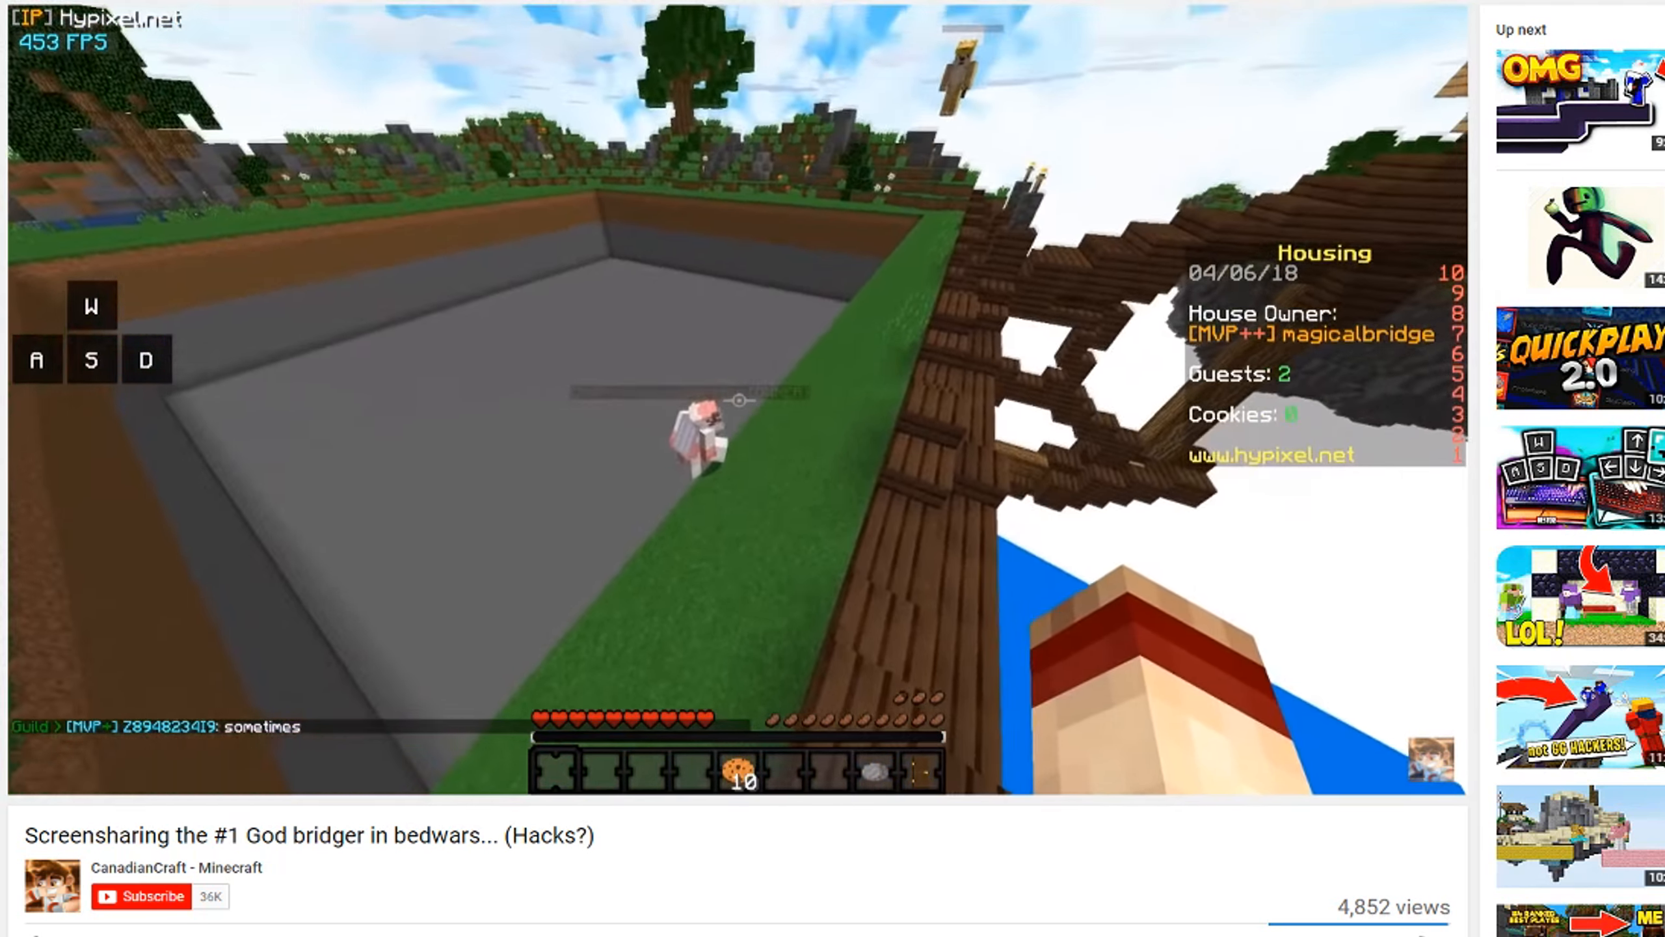
pyautogui.moveTo(168, 514)
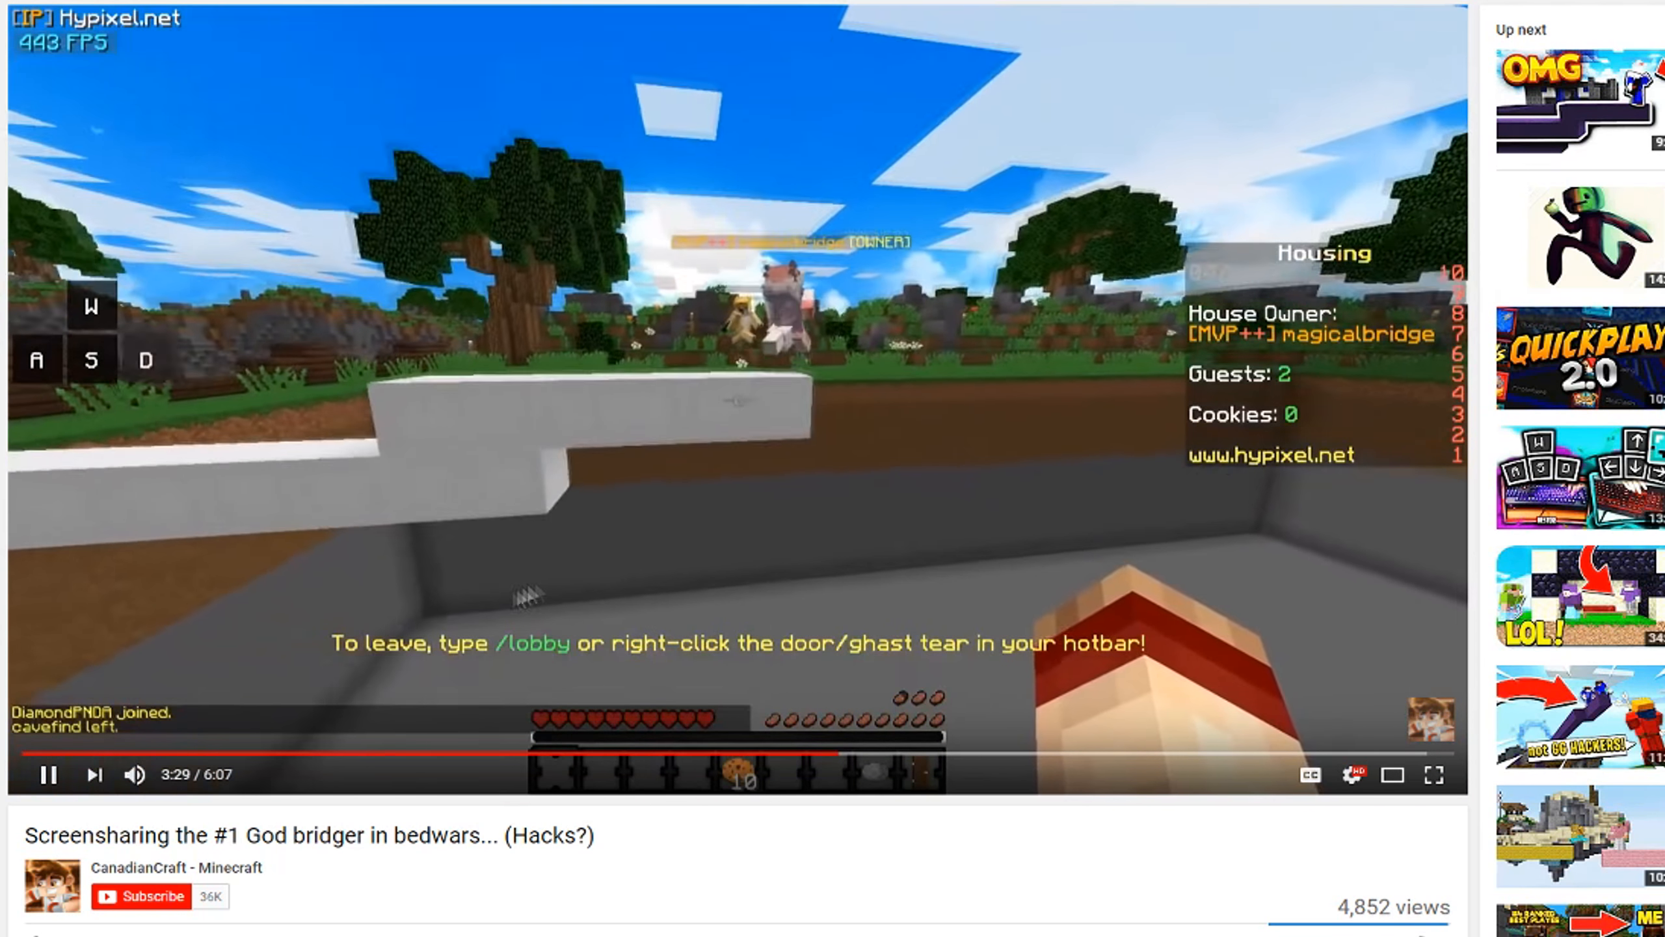
pyautogui.click(47, 772)
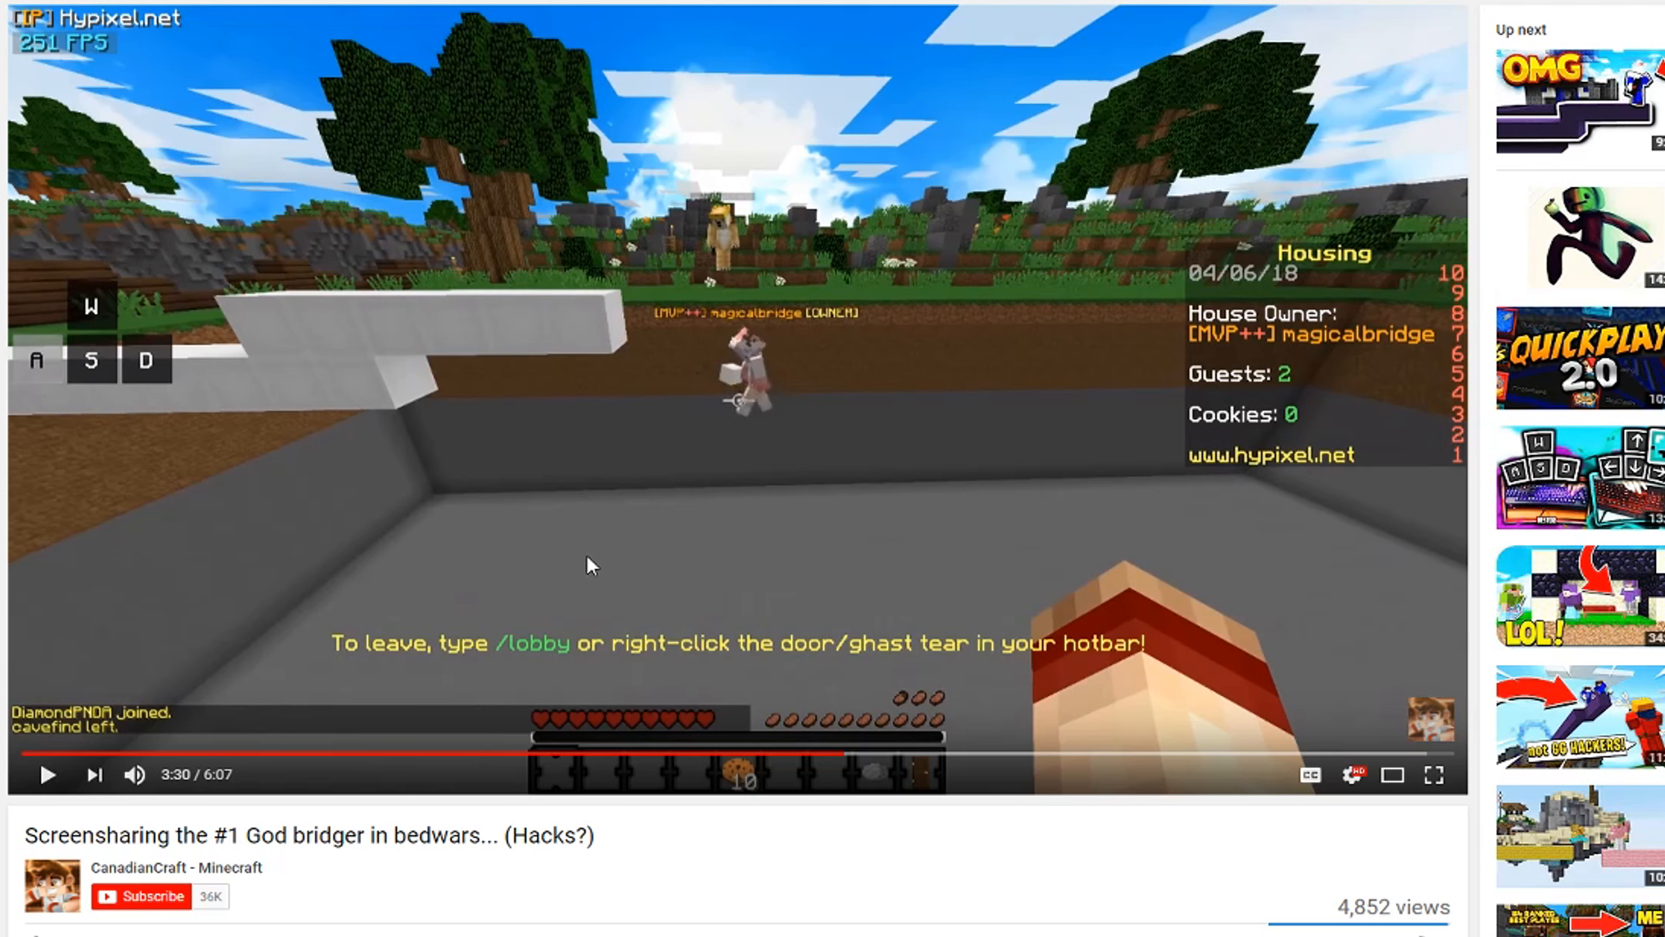
pyautogui.moveTo(703, 865)
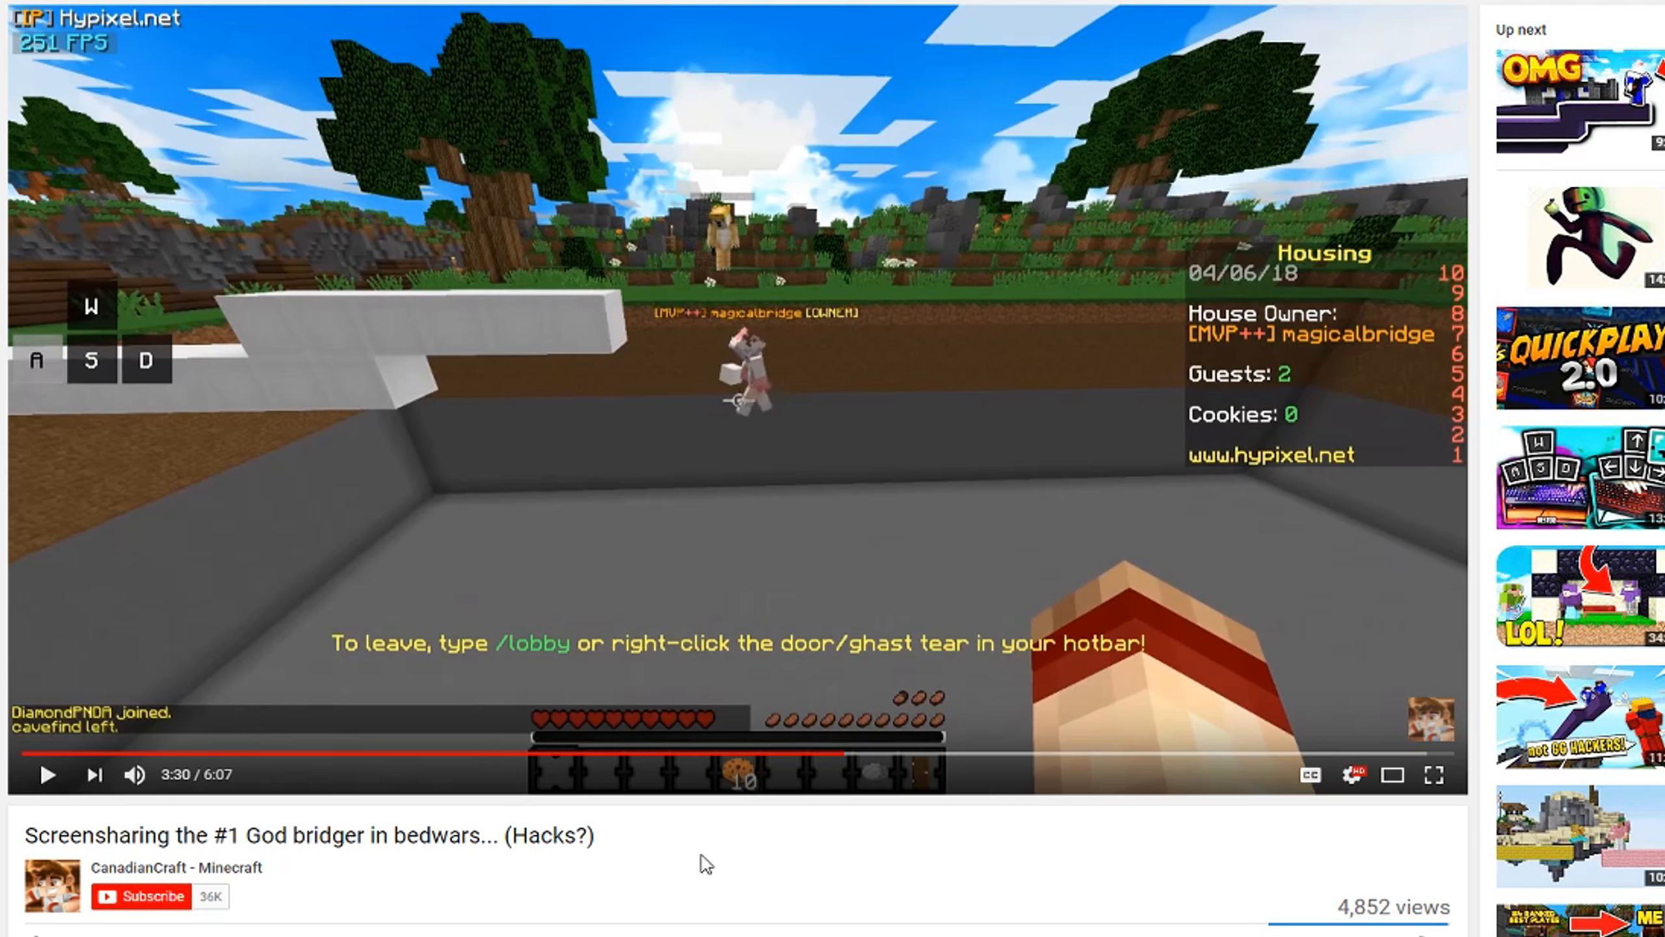
pyautogui.moveTo(679, 826)
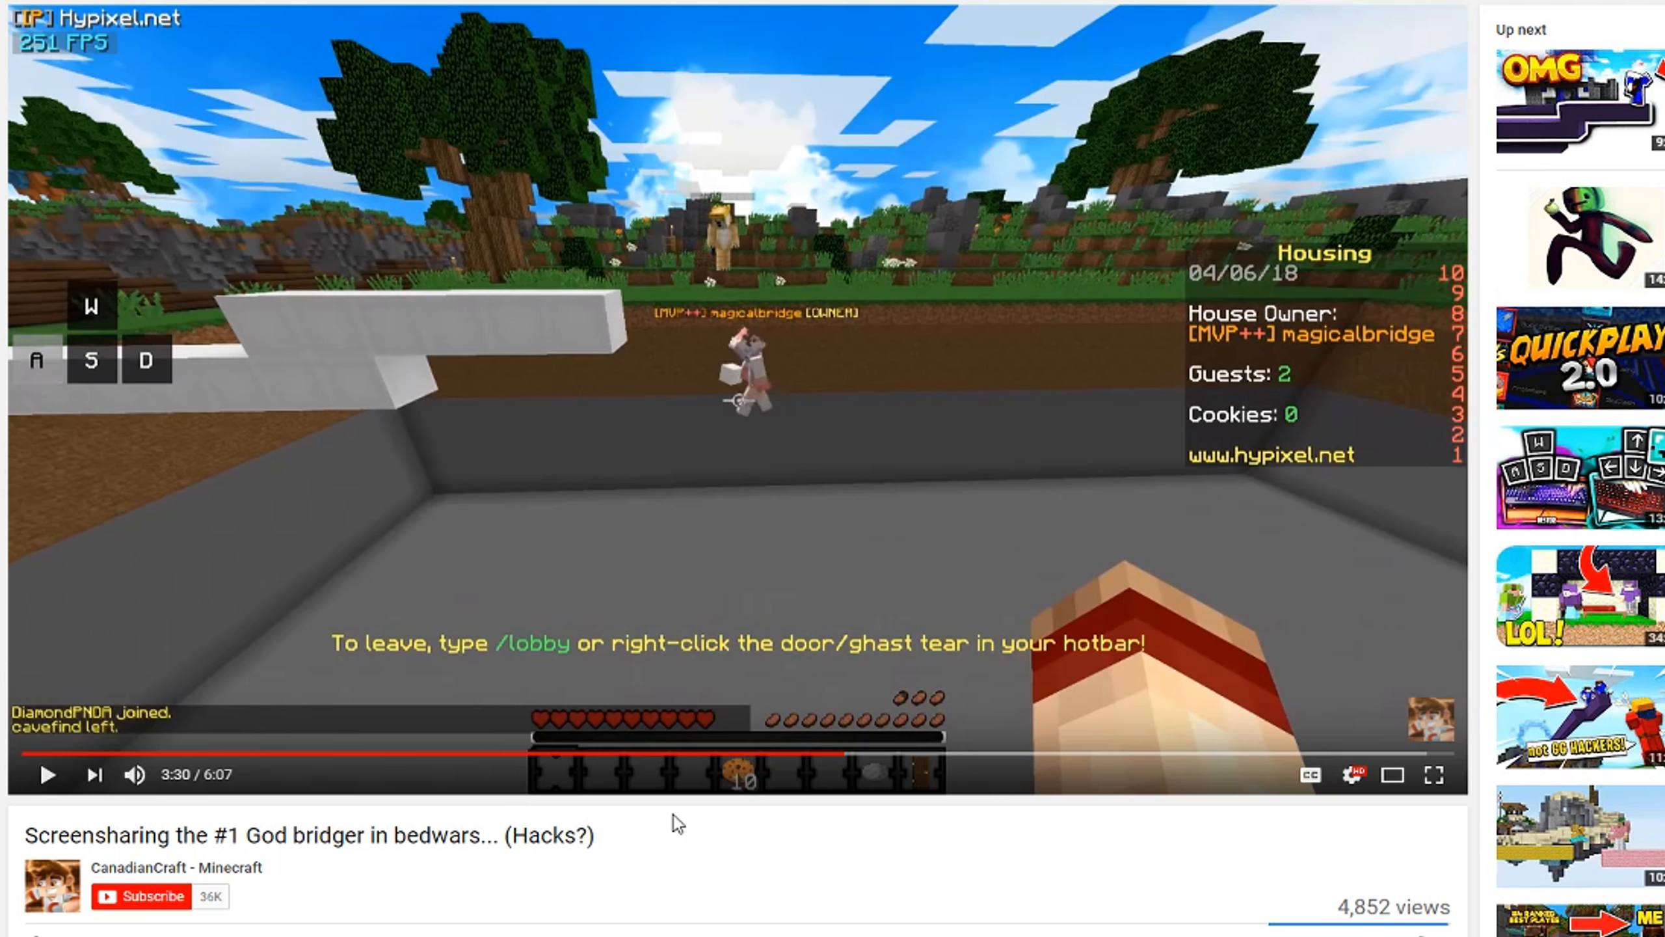
pyautogui.moveTo(677, 835)
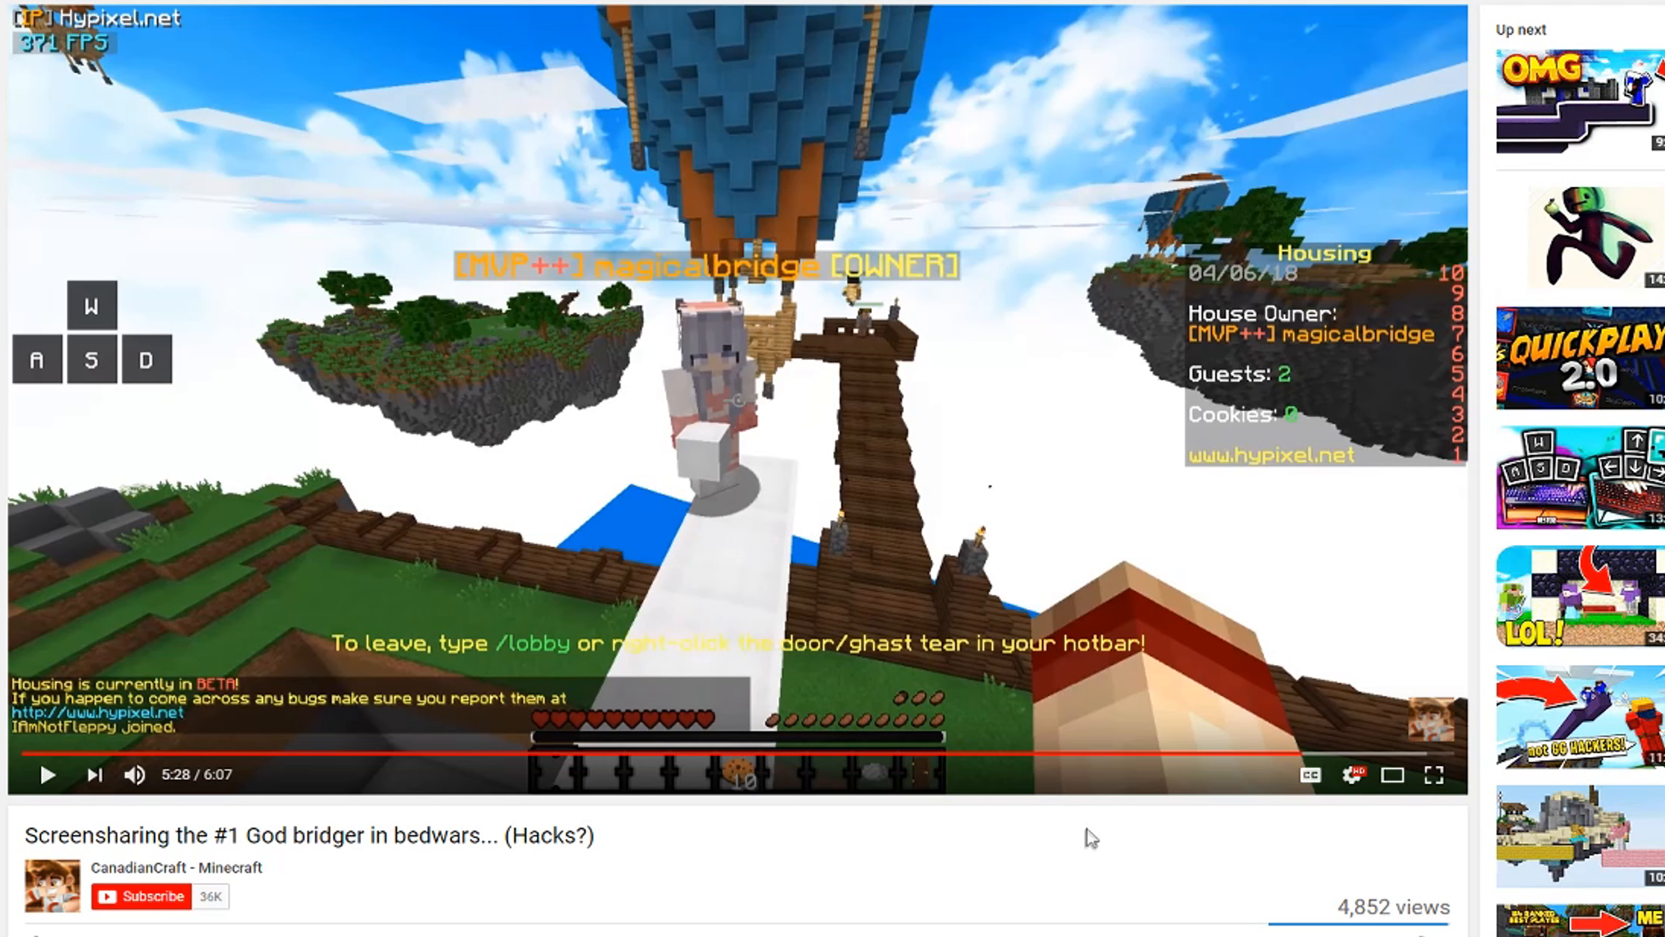
pyautogui.moveTo(1067, 896)
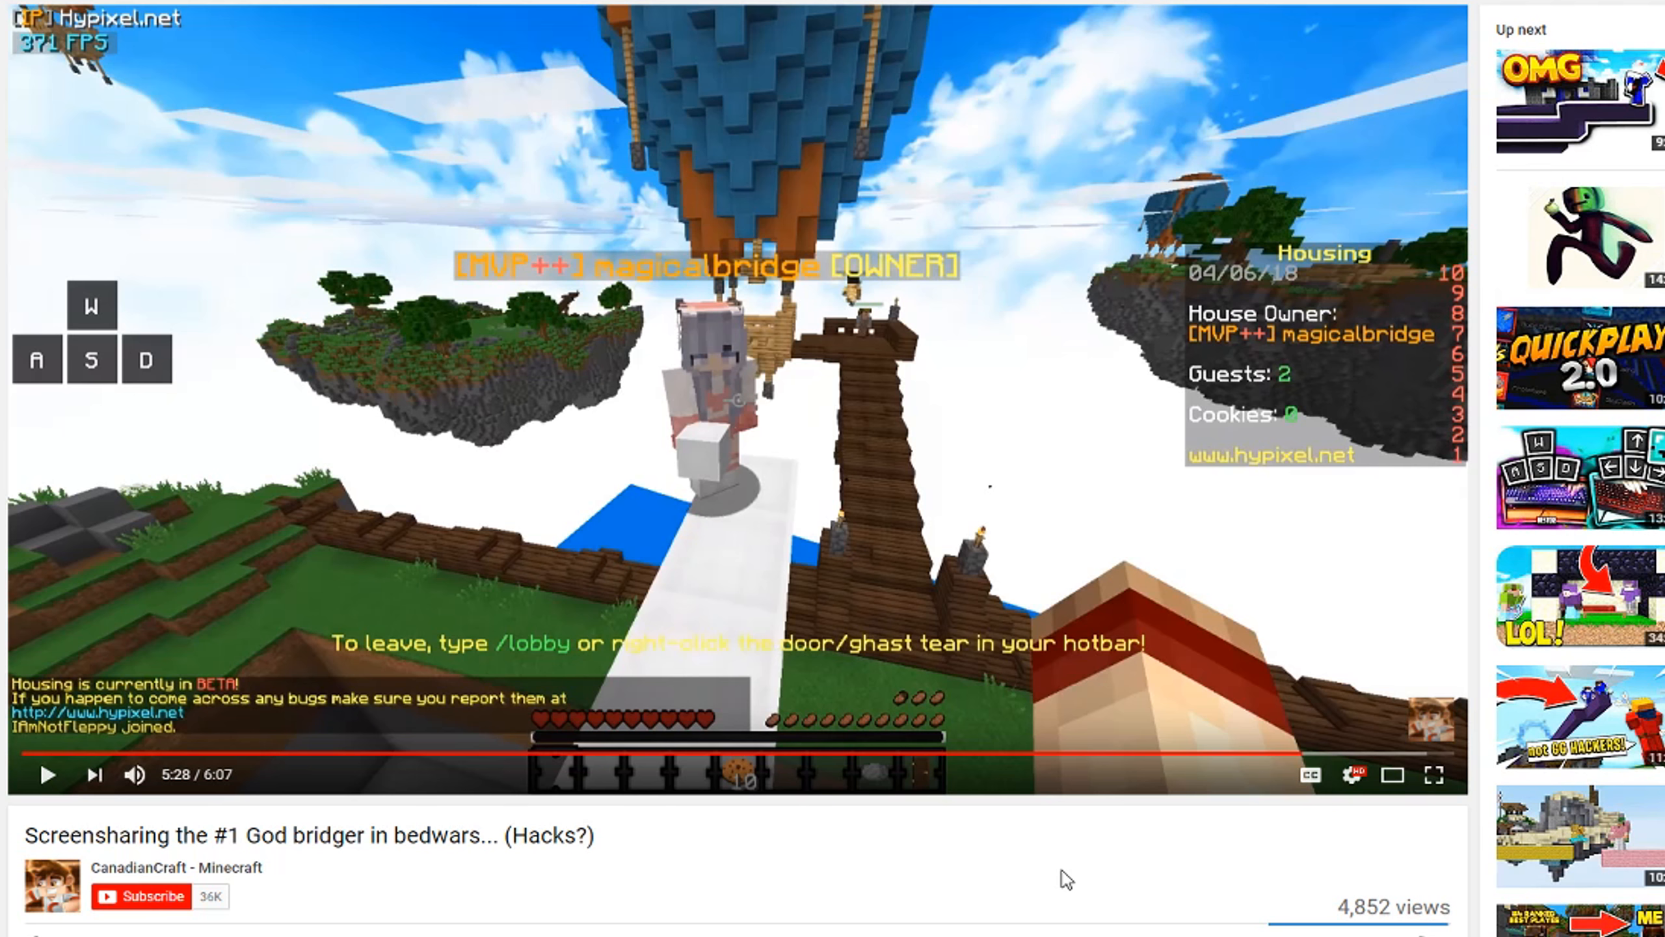
pyautogui.moveTo(1353, 751)
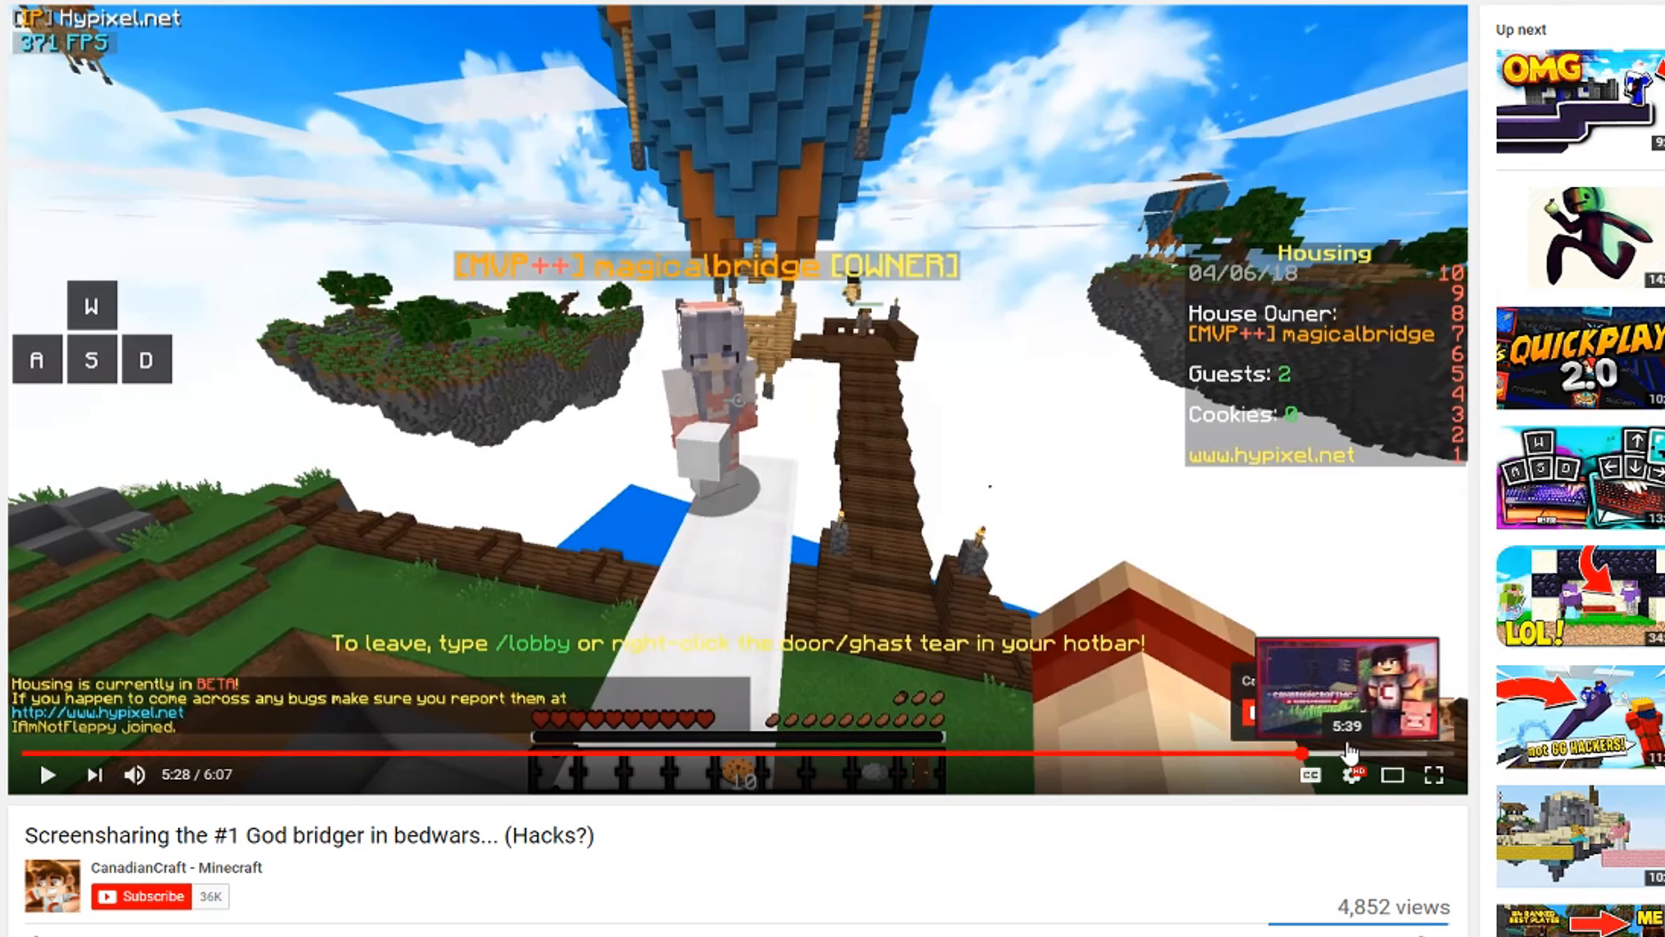
pyautogui.moveTo(476, 760)
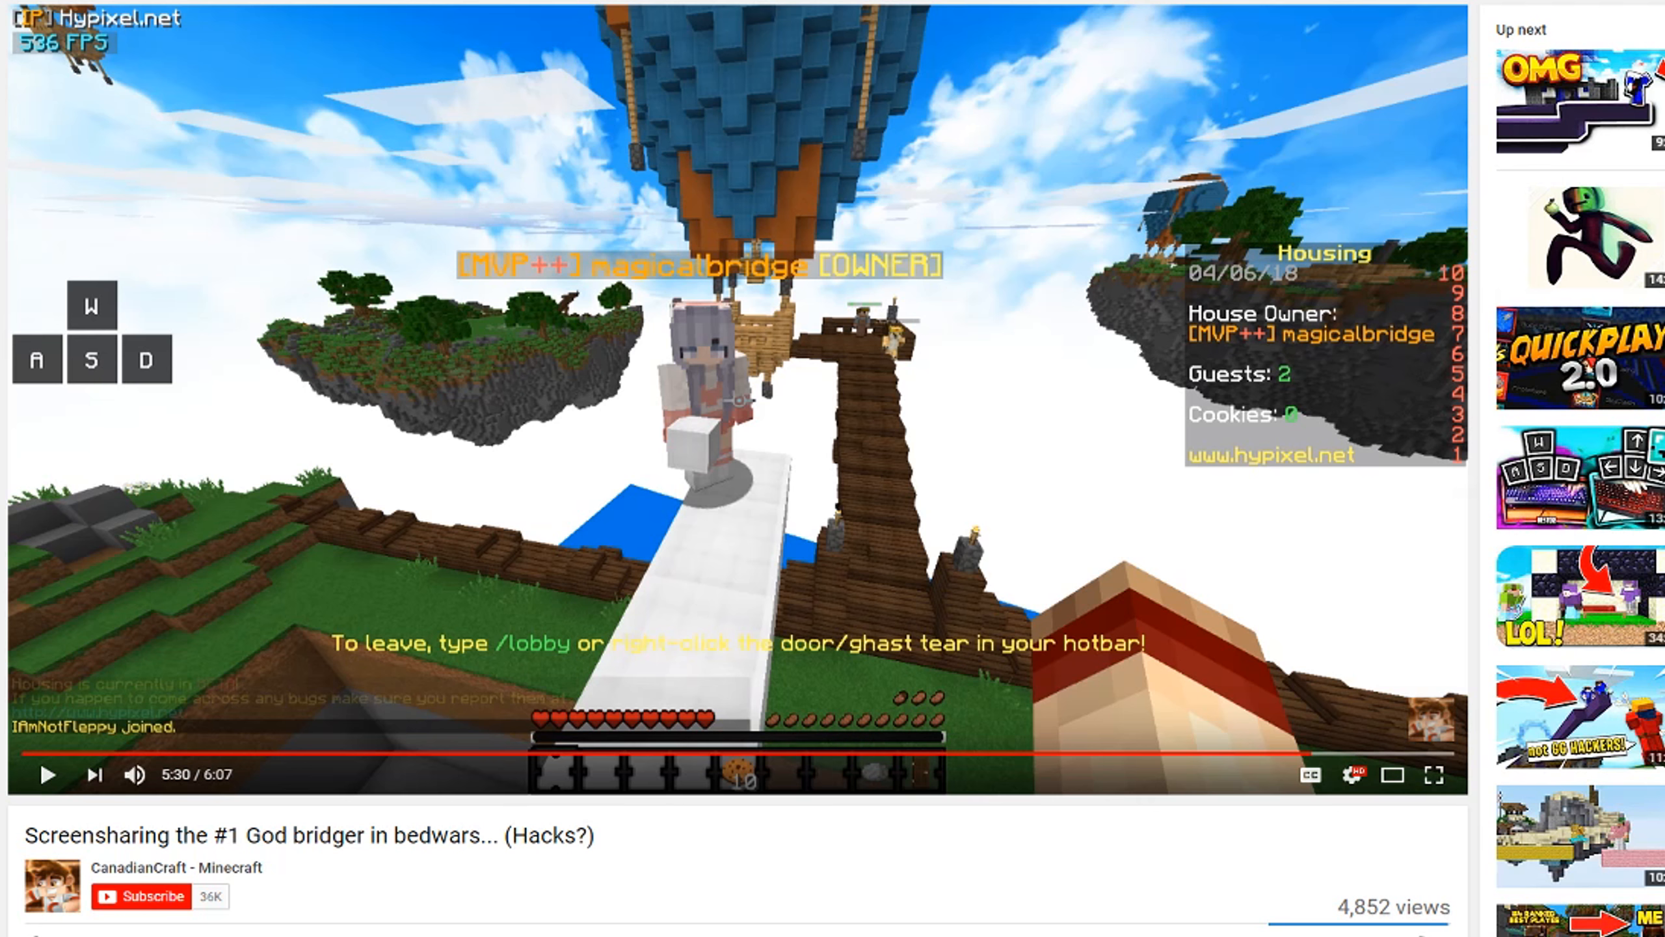
# - Resume from the floating-islands bridge scene and pause again shortly after
pyautogui.click(45, 772)
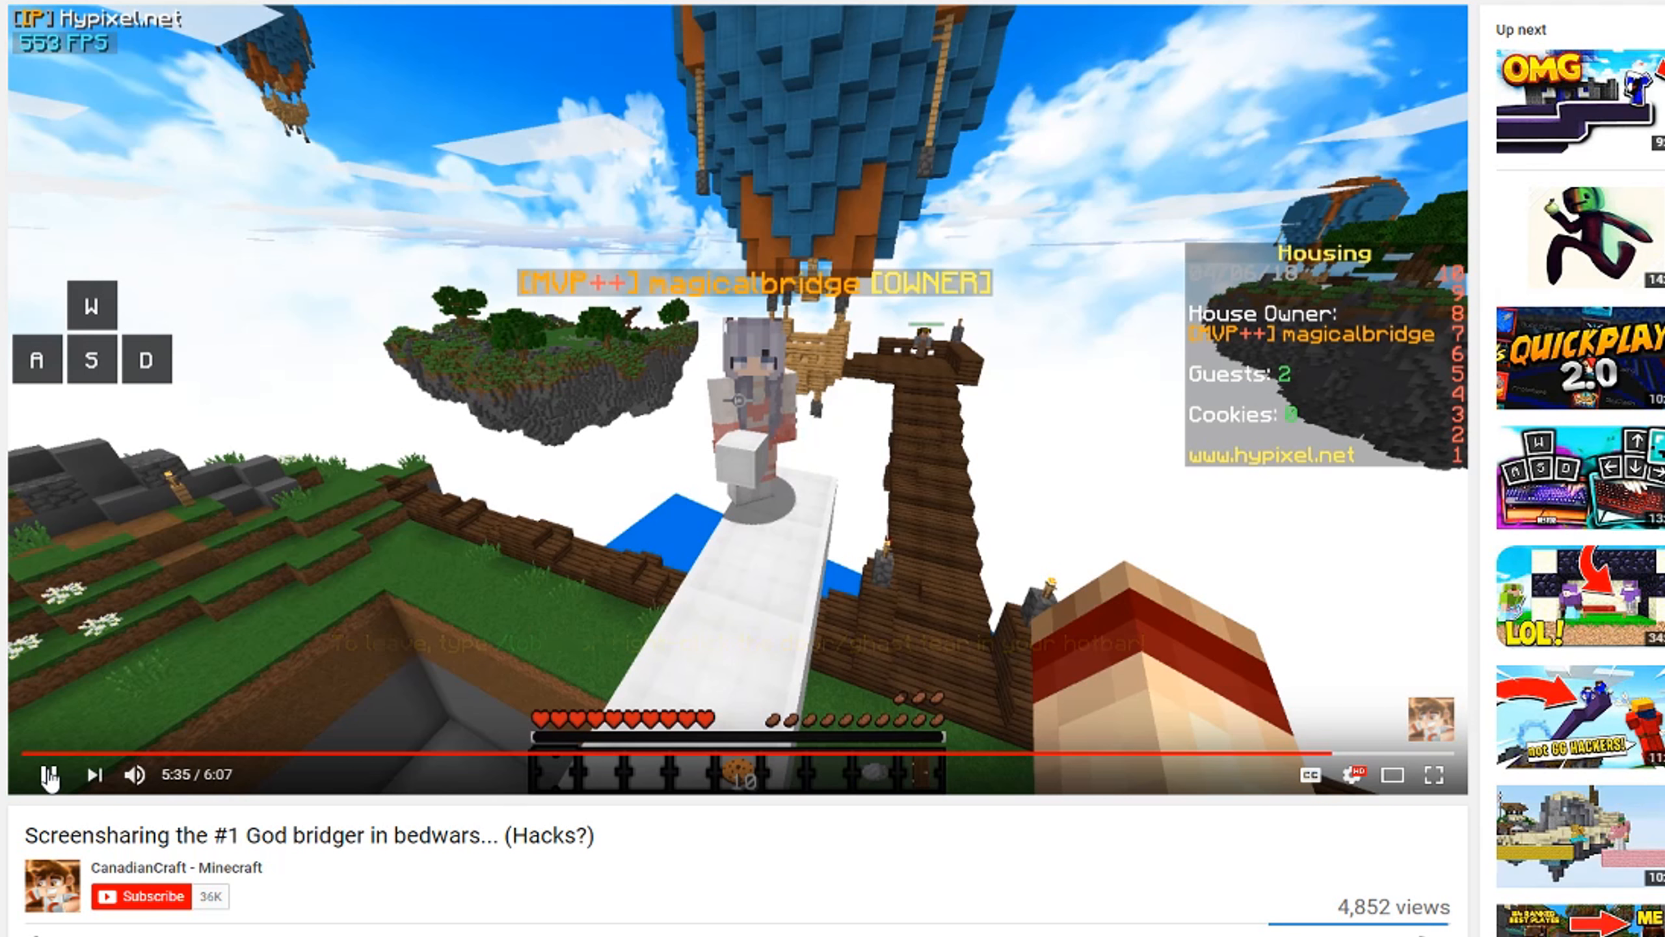
pyautogui.click(48, 774)
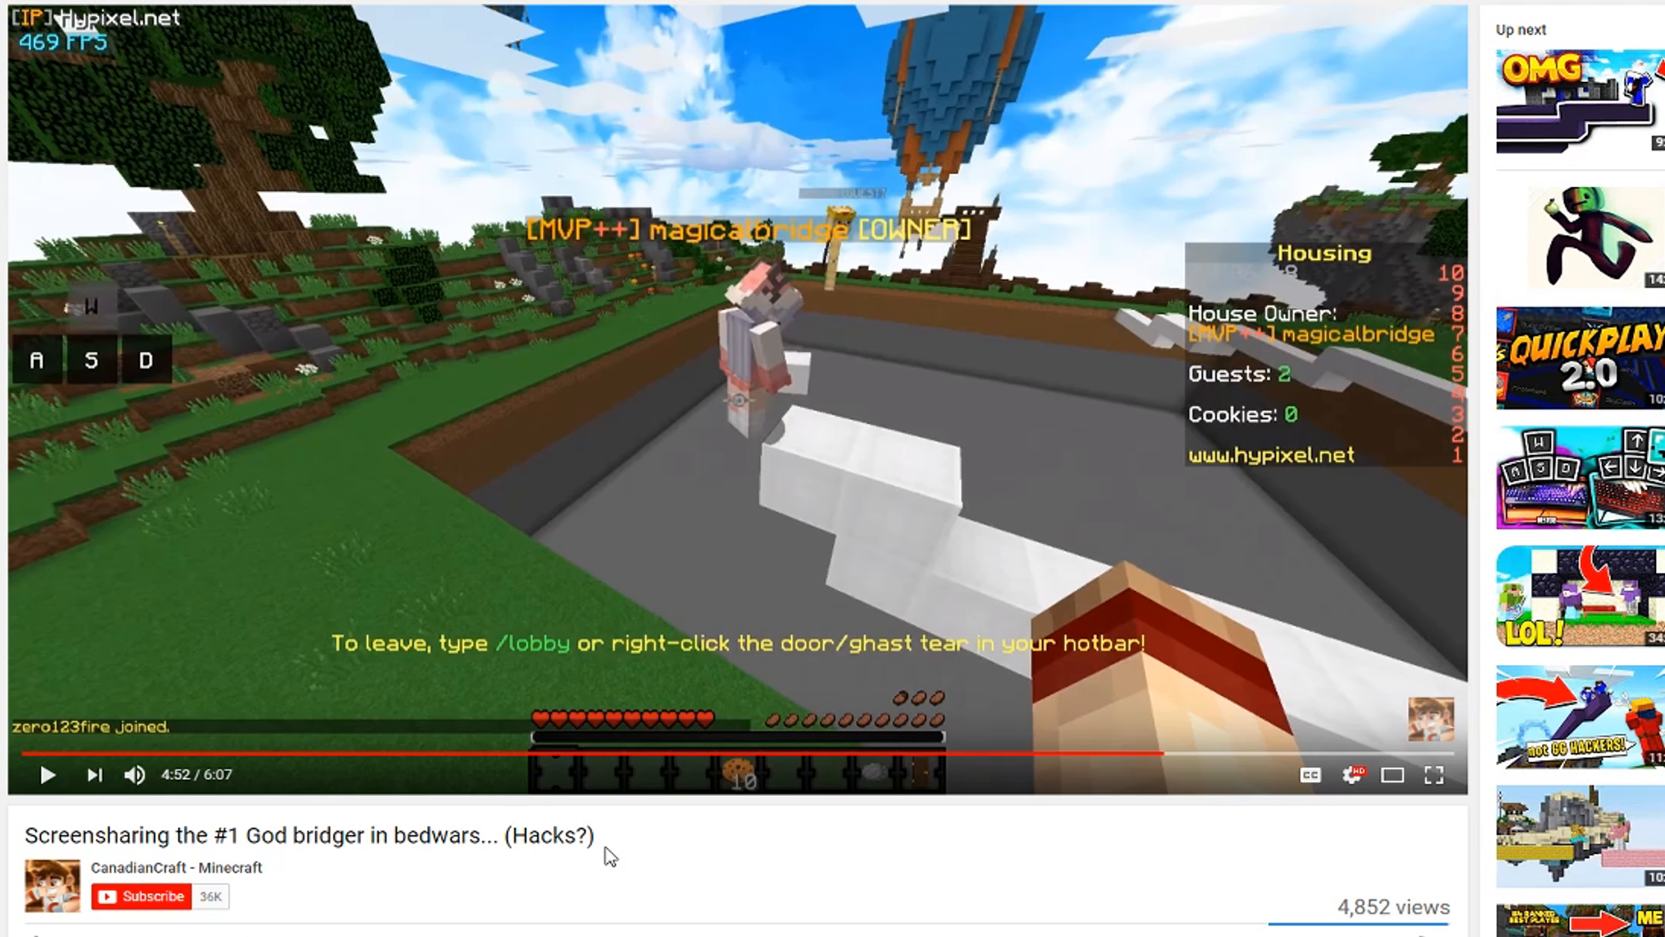
pyautogui.moveTo(593, 864)
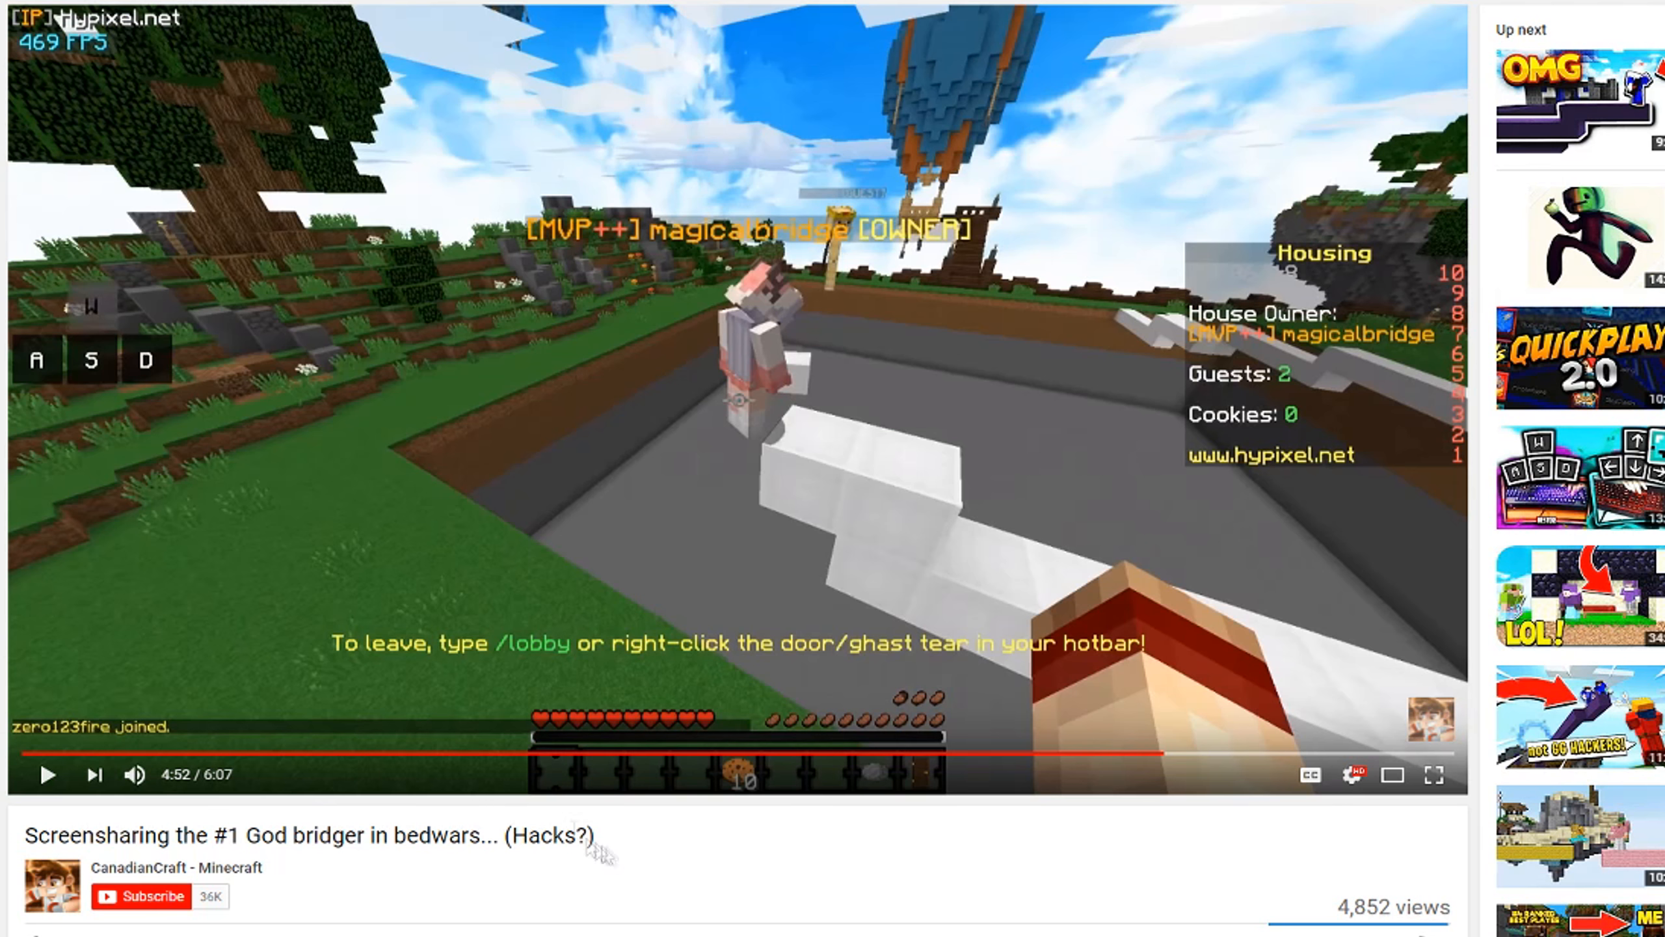
pyautogui.moveTo(461, 725)
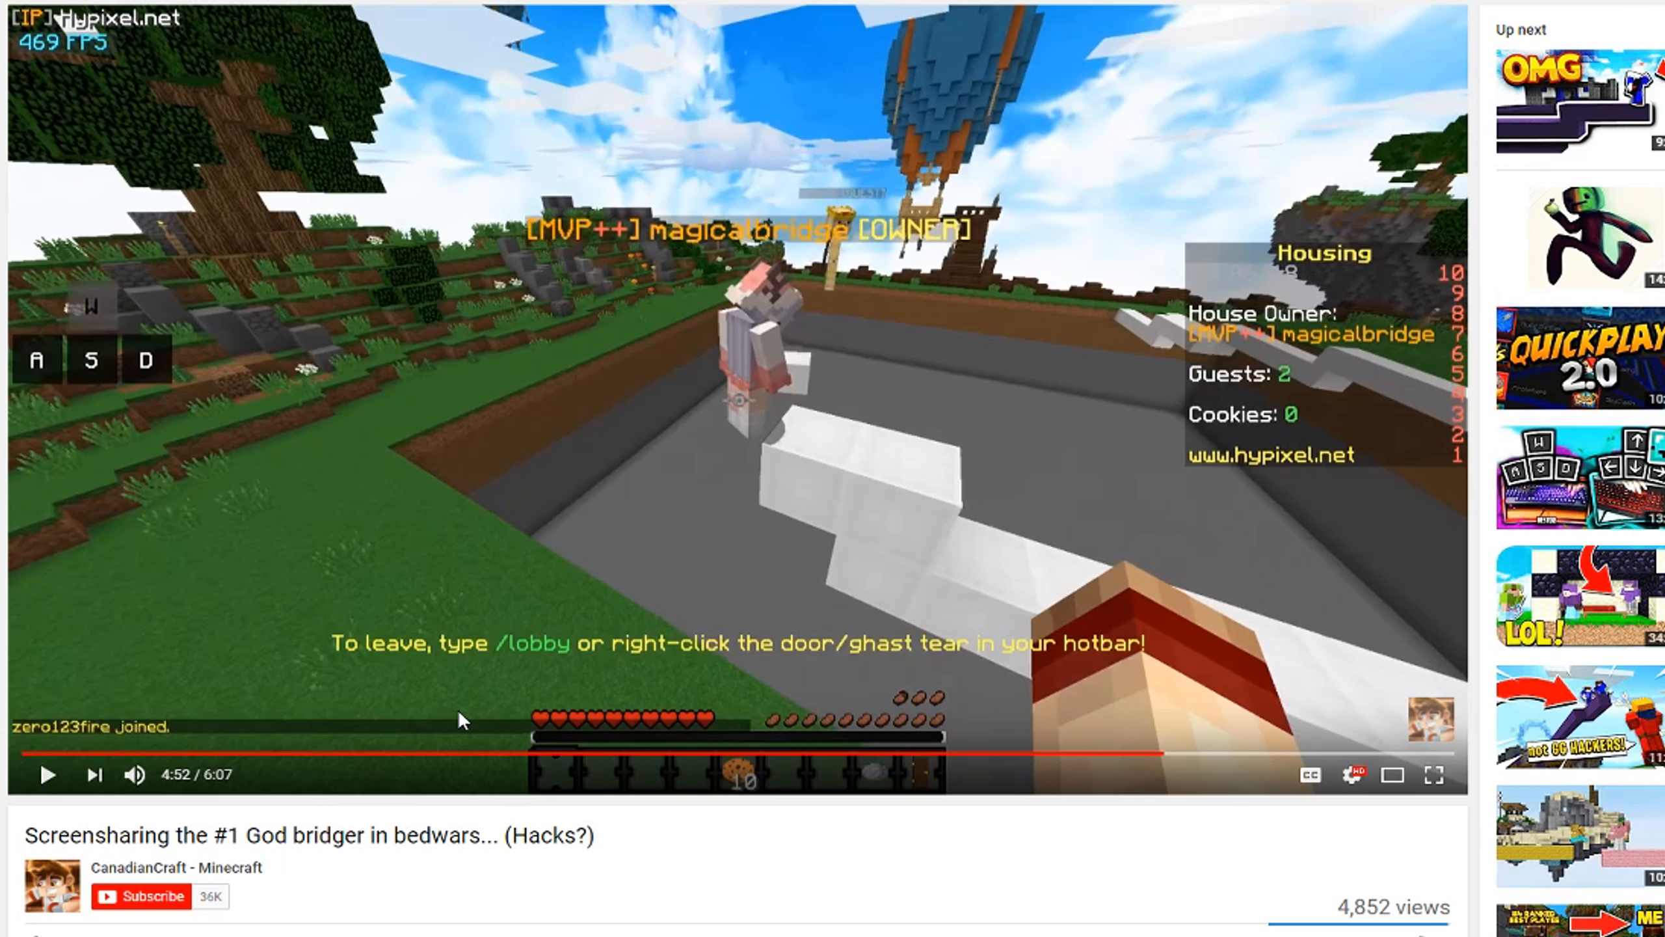